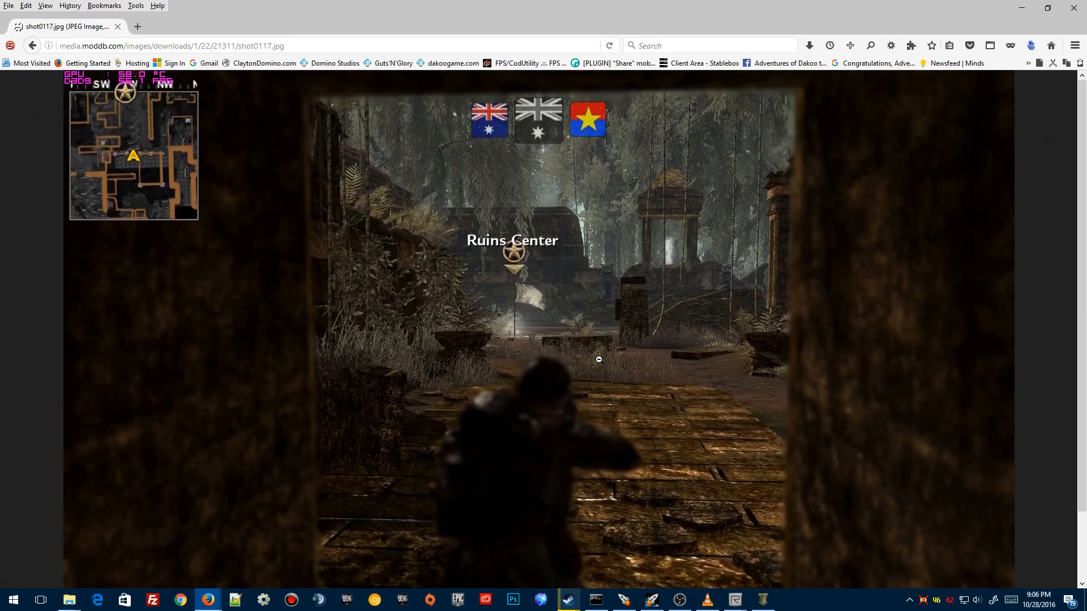
mouse_move(546, 296)
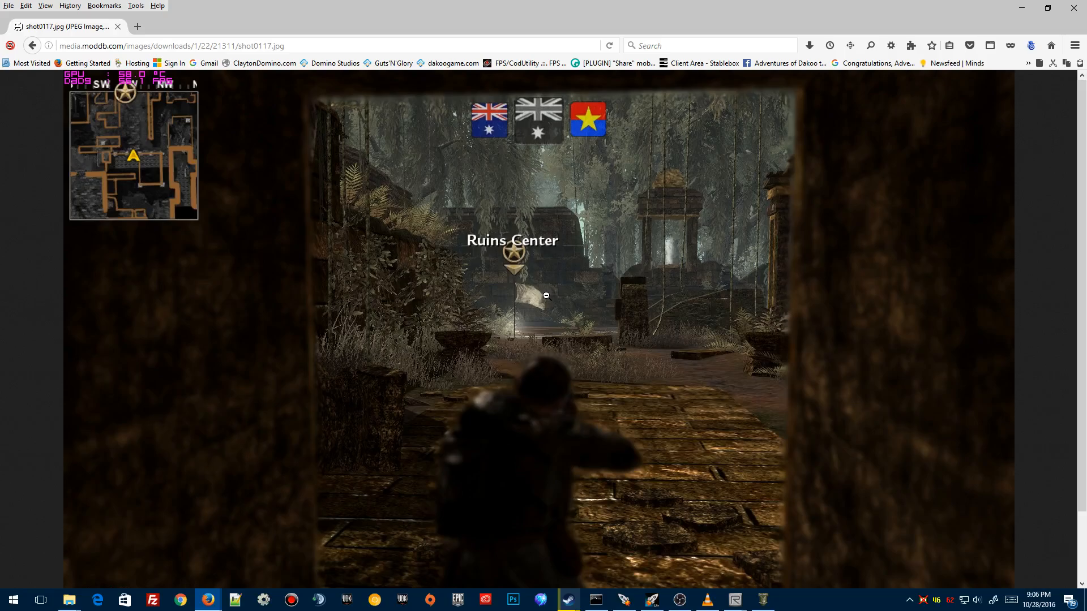
mouse_move(438, 276)
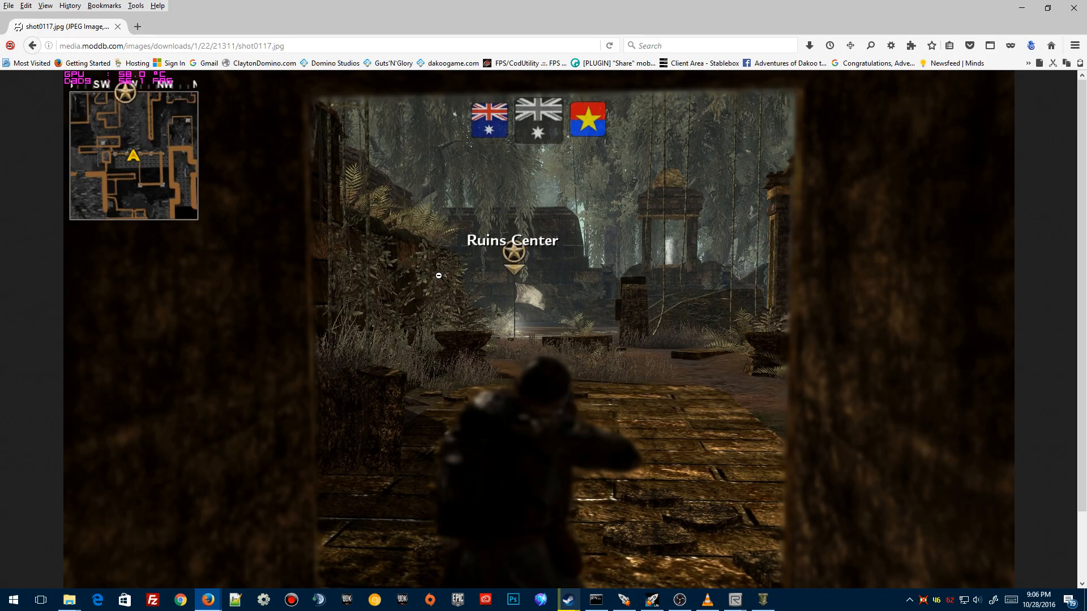
mouse_move(1076, 8)
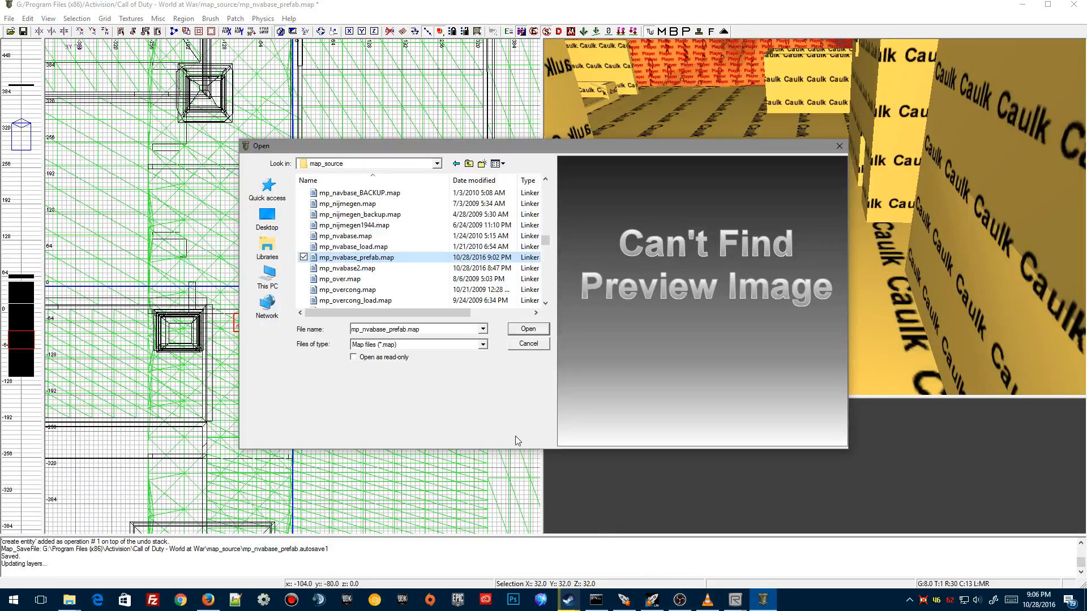
Open mp_nvabase_prefab.map, the old map full of caulk brushes
click(526, 328)
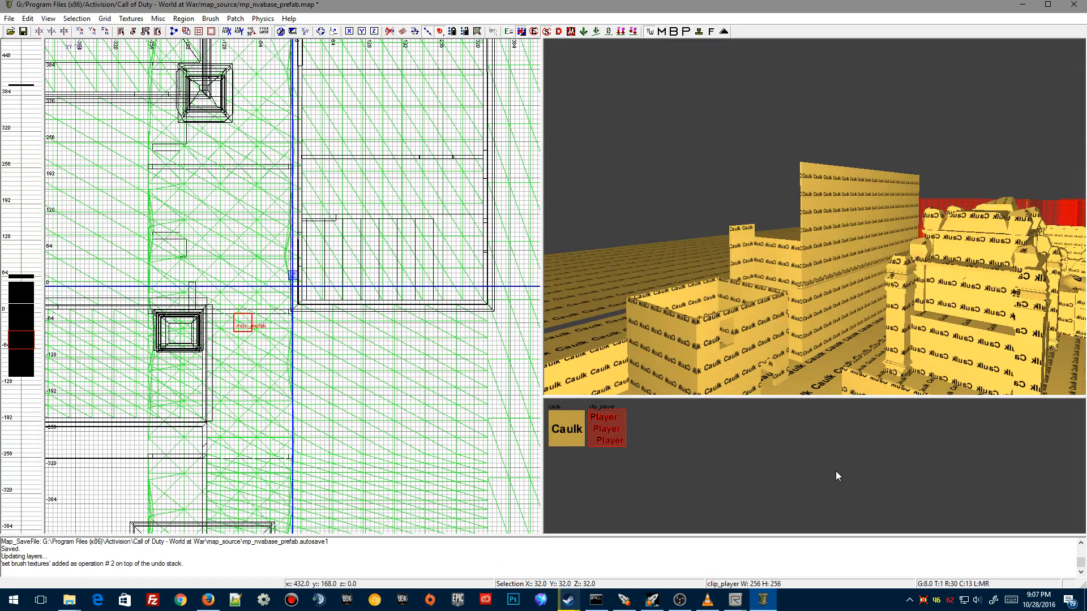
mouse_move(730, 457)
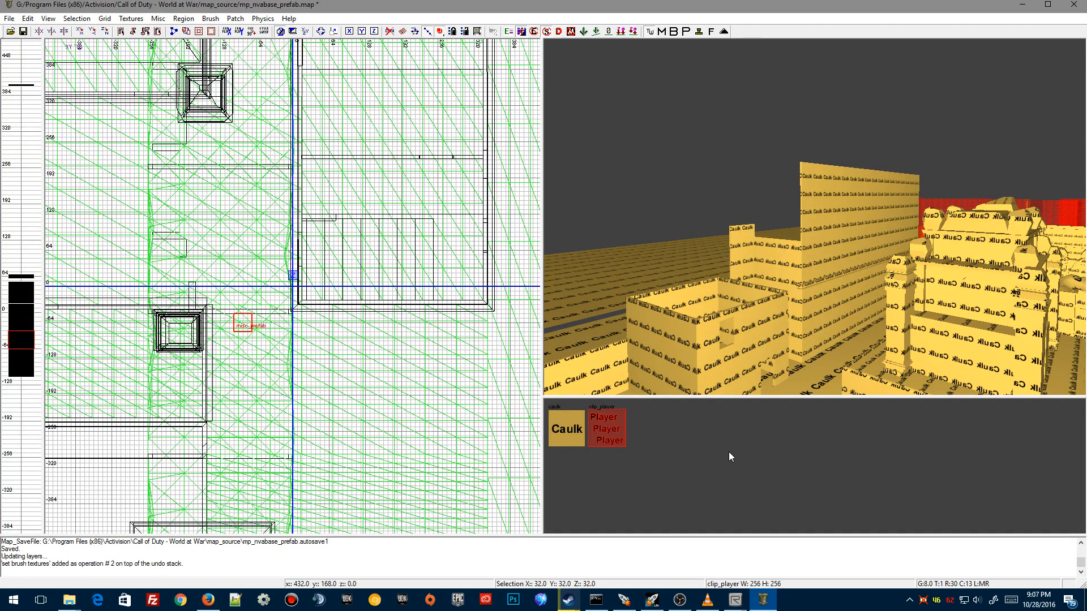
mouse_move(734, 599)
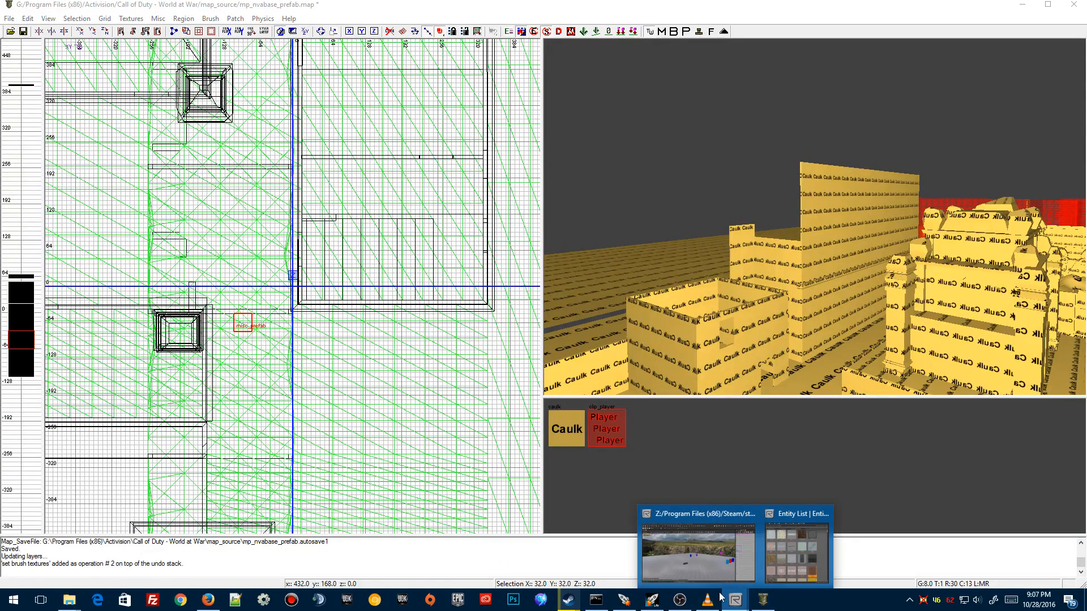
Switch to the Black Ops III editor showing mp_nvabase's flat ground and sky
click(698, 552)
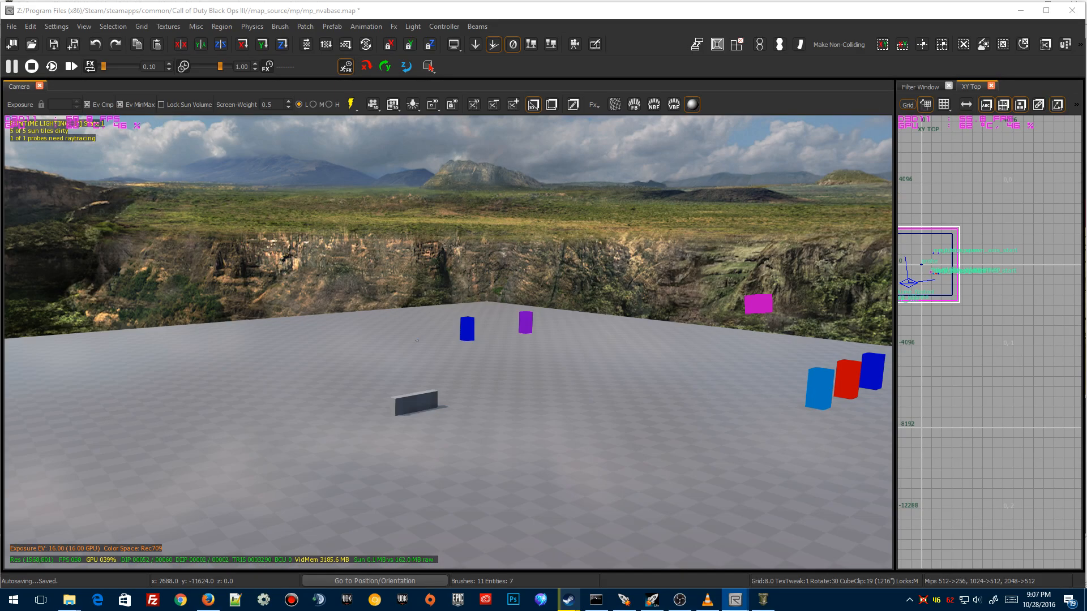
click(762, 600)
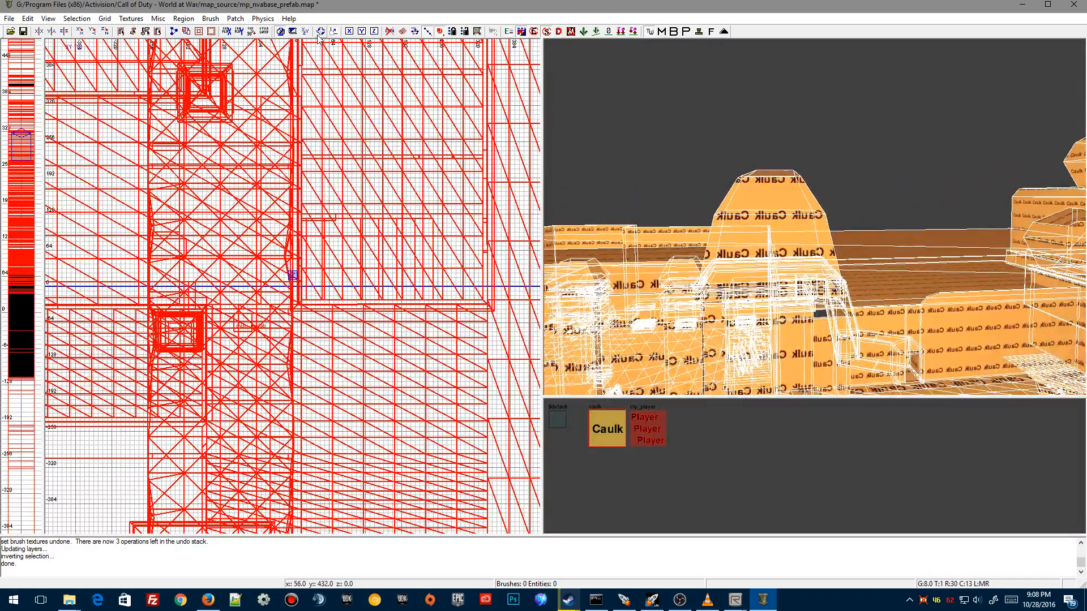
Invert the brush selection and bring up the File menu to save separately
right_click(313, 304)
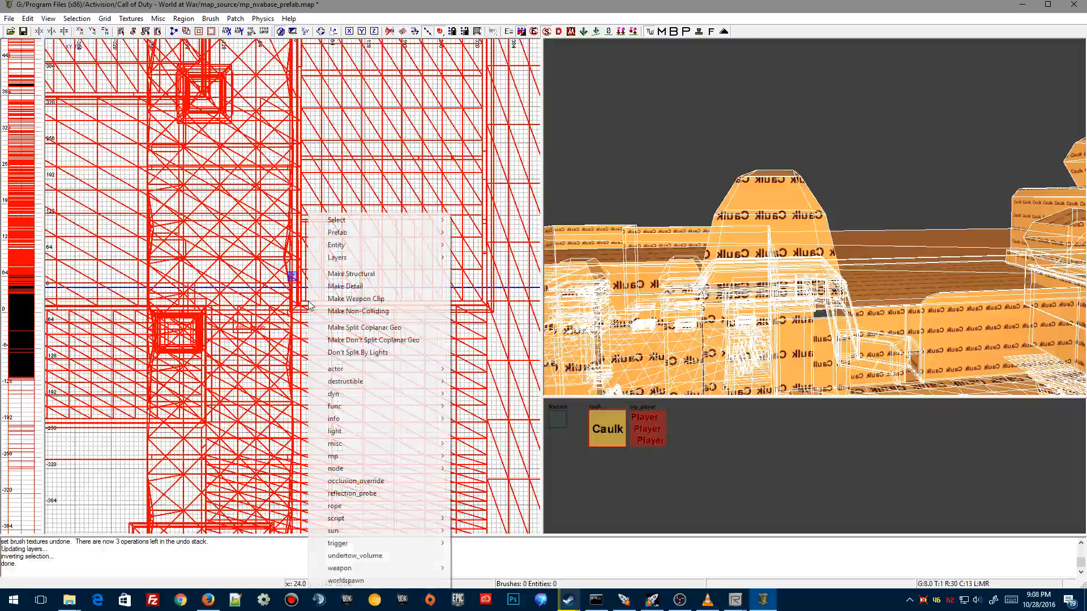
mouse_move(357, 286)
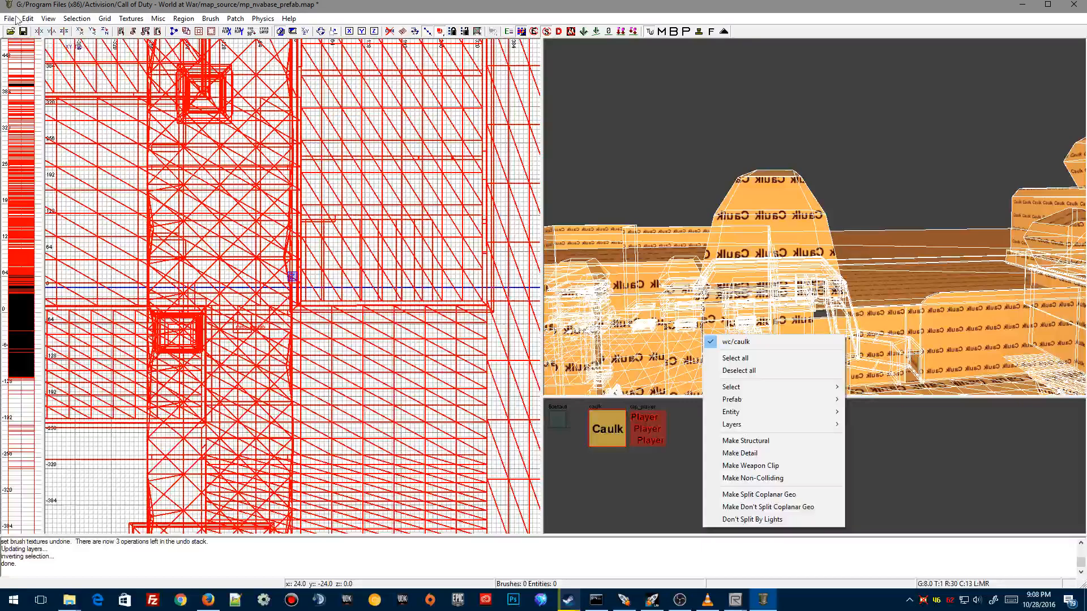
click(9, 19)
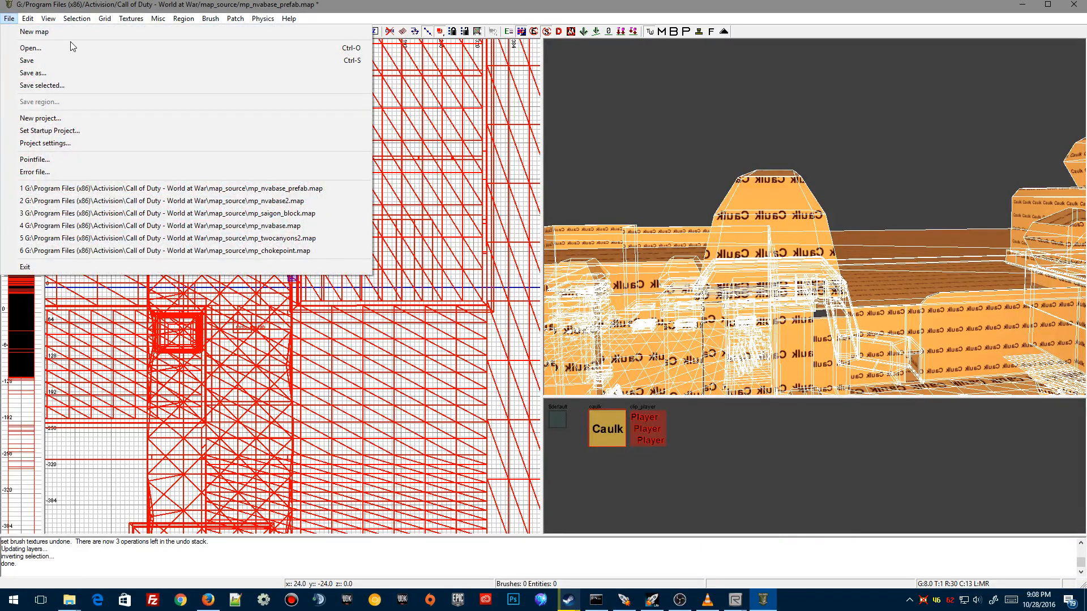
mouse_move(33, 74)
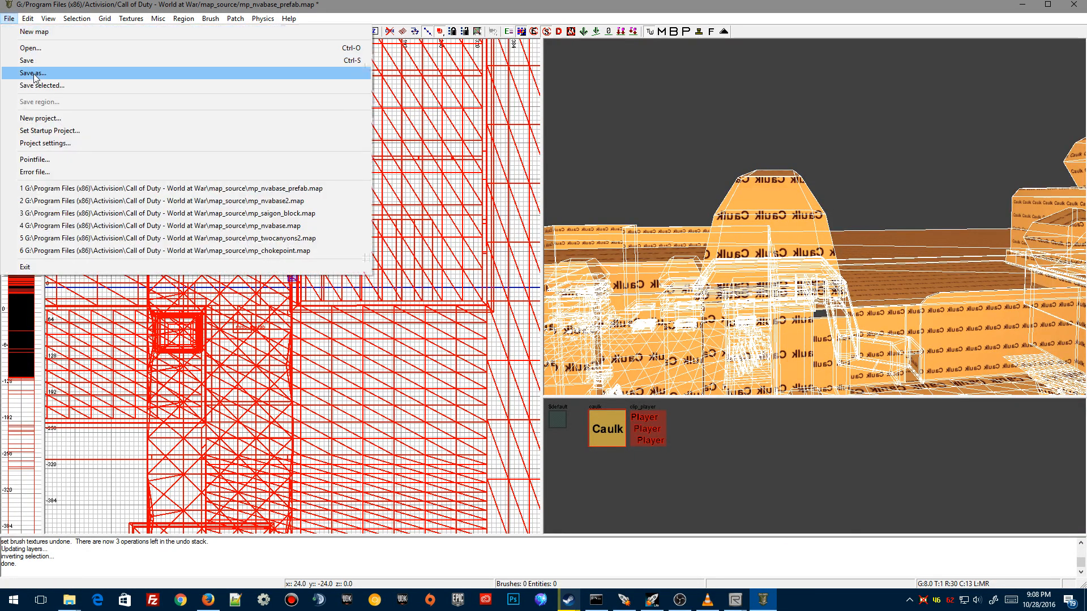
Save the brushes over mp_nvabase_prefab.map and answer the save-changes prompt
click(32, 72)
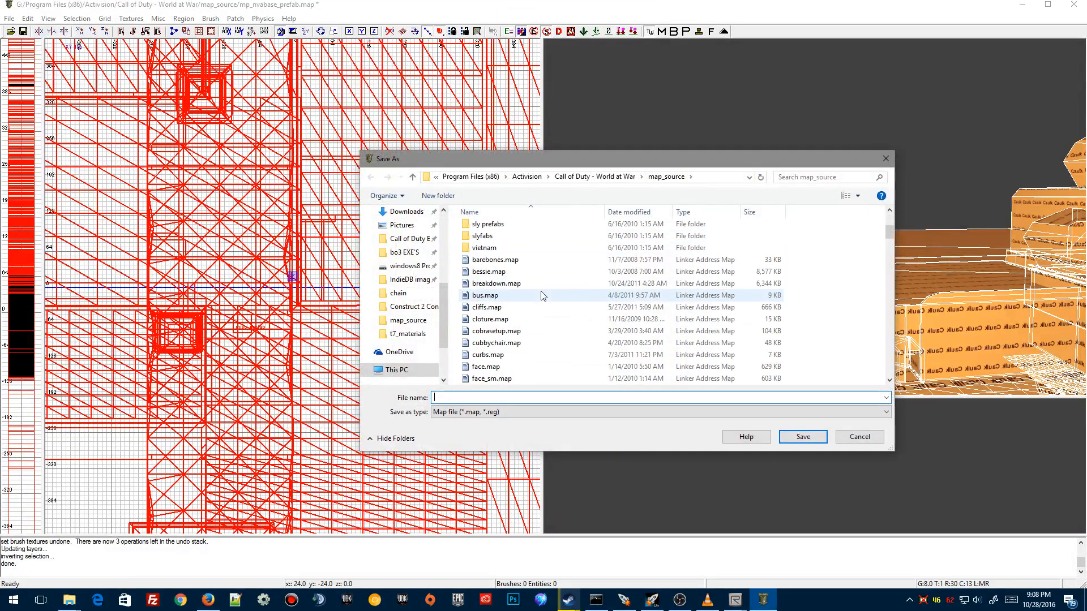
scroll(down, 3)
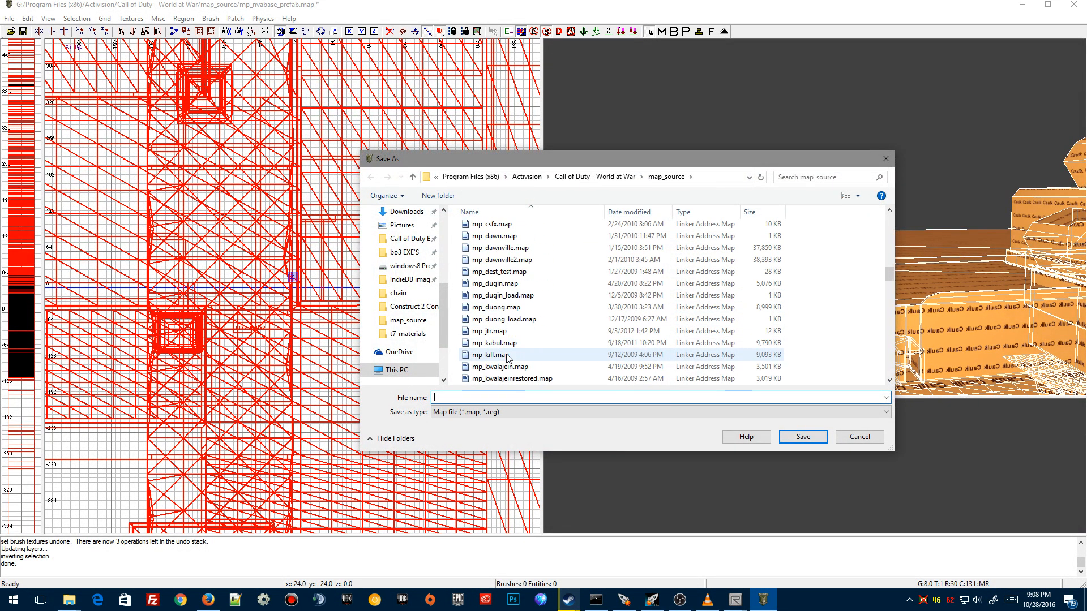
scroll(down, 3)
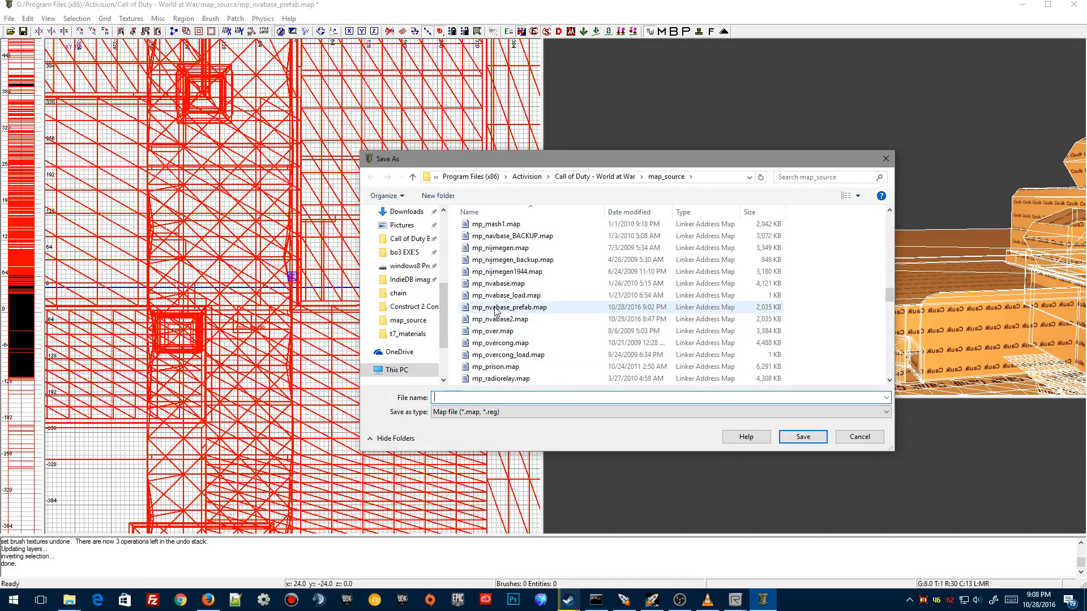
click(511, 306)
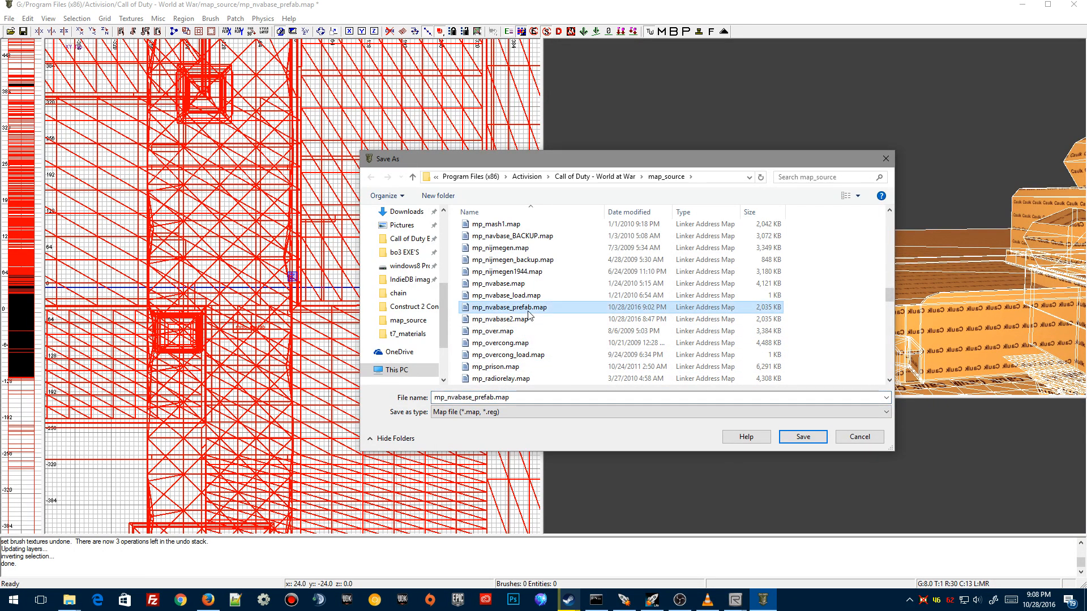
click(801, 437)
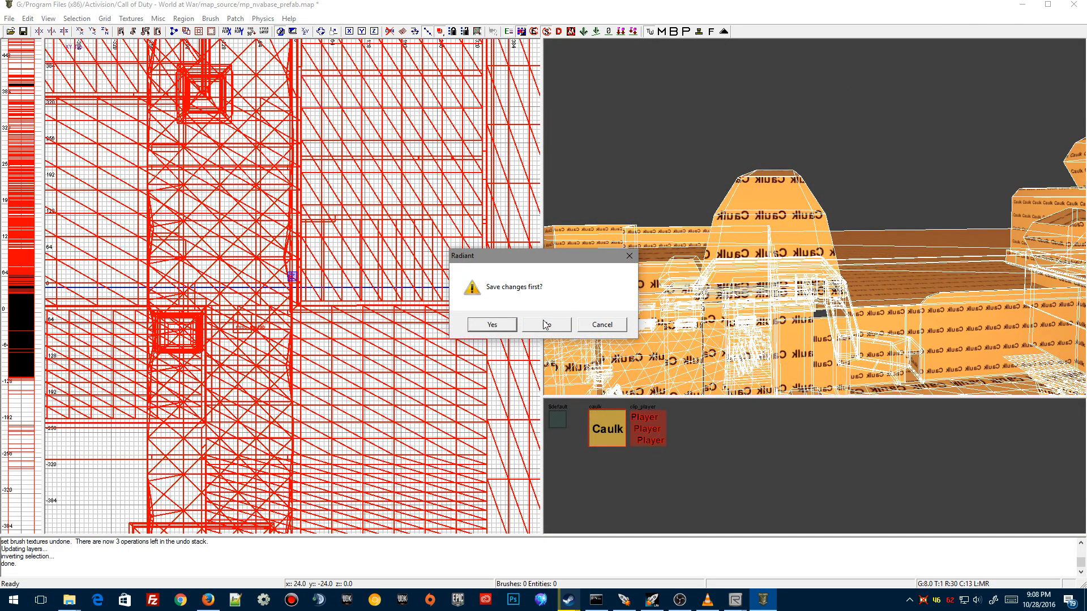
click(546, 325)
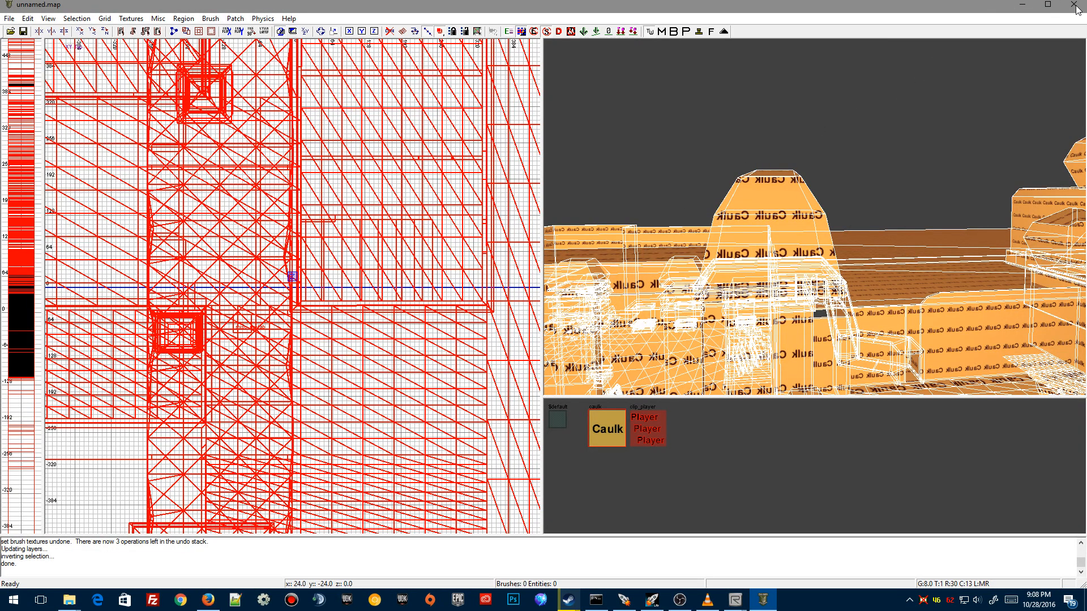
mouse_move(734, 600)
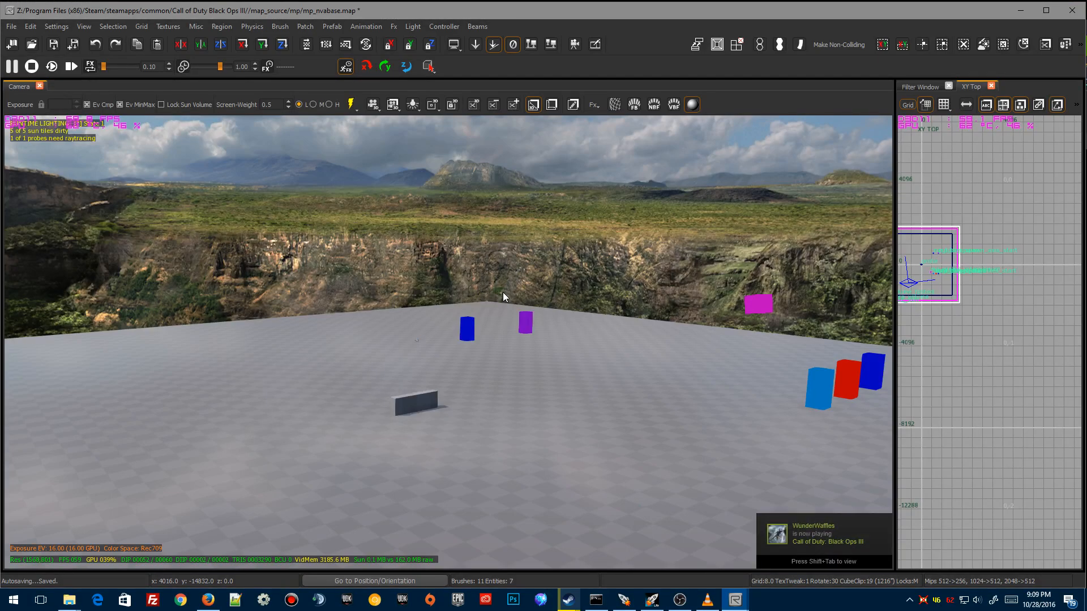
Exit the Black Ops III editor without saving or exporting the changed lighting
click(10, 26)
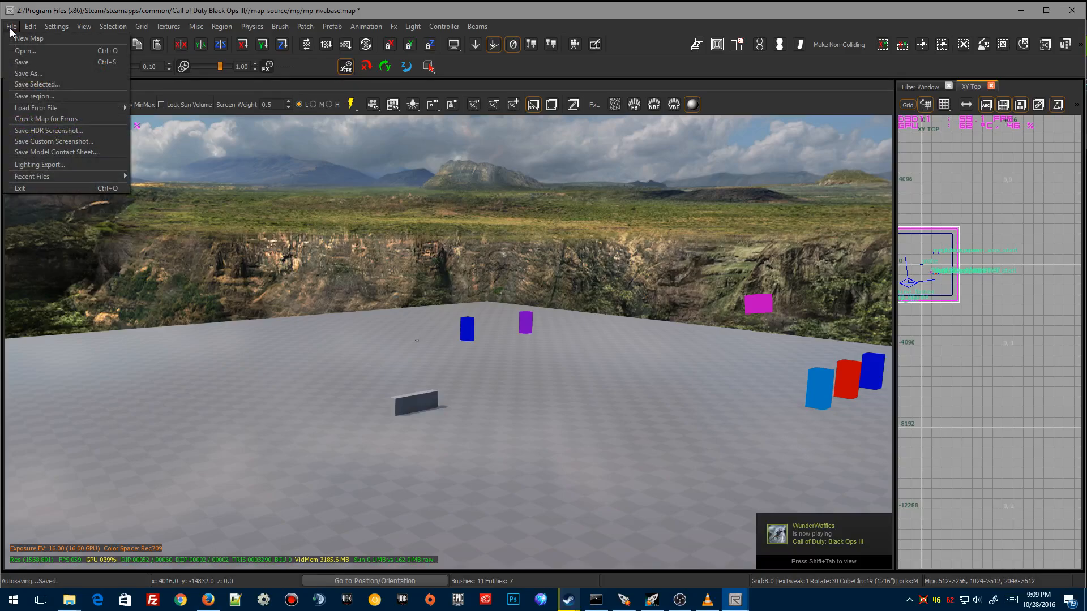
click(196, 26)
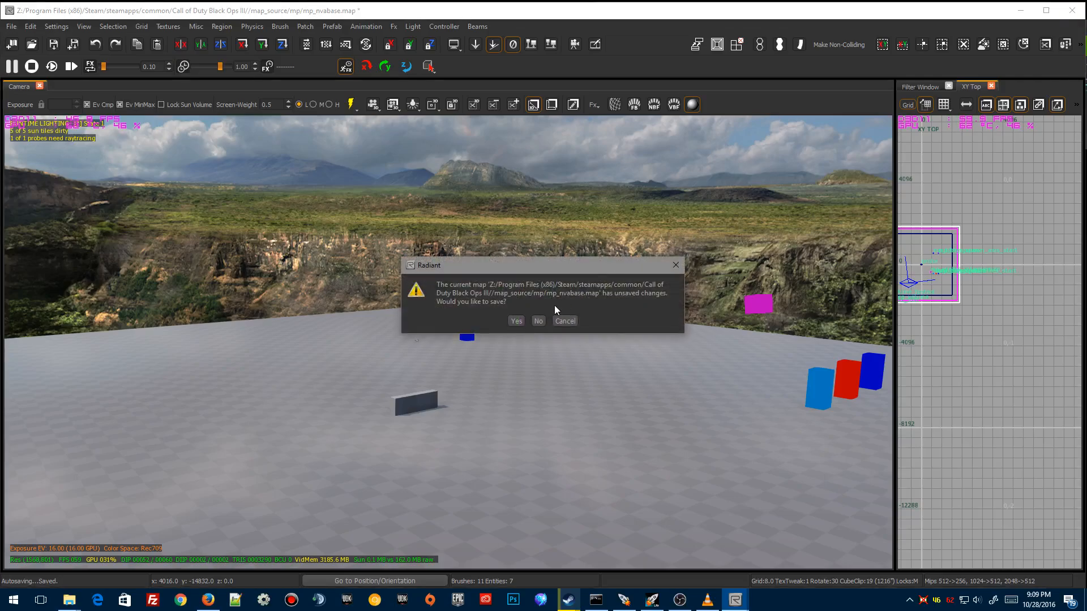
click(538, 321)
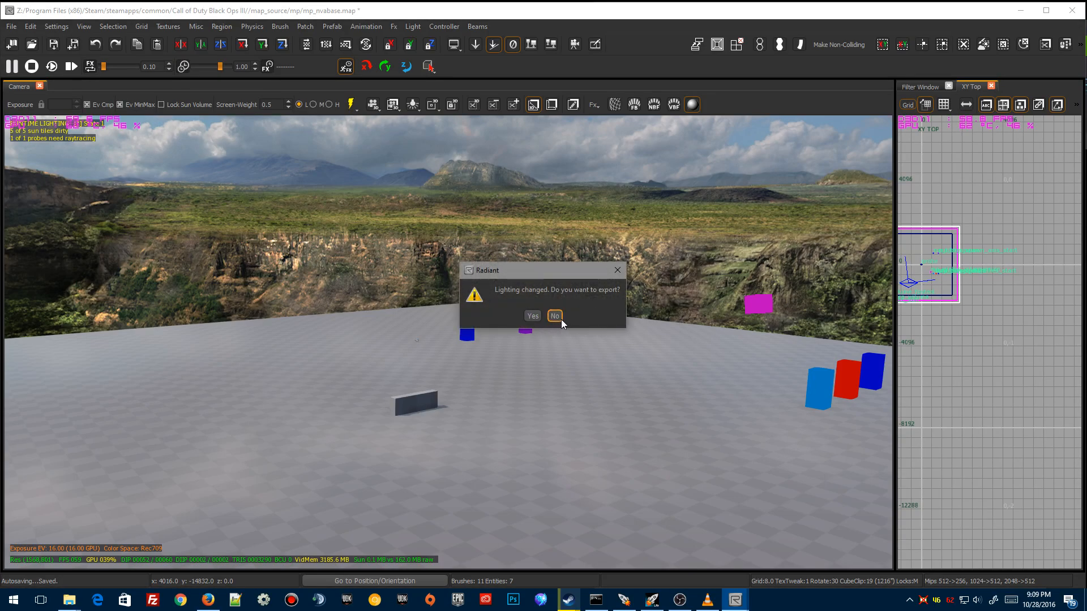
click(555, 316)
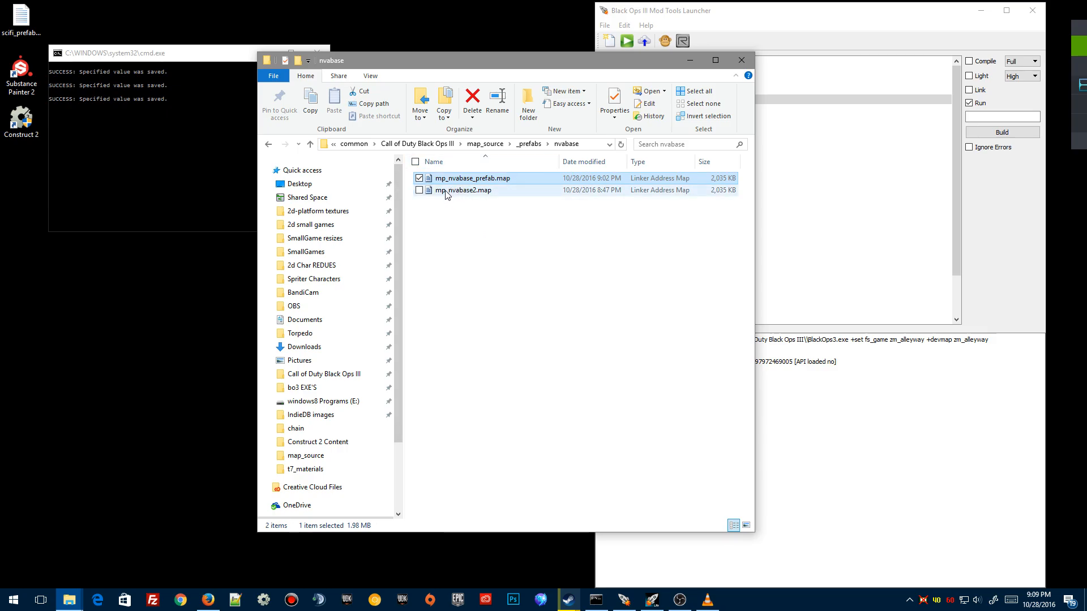
click(463, 189)
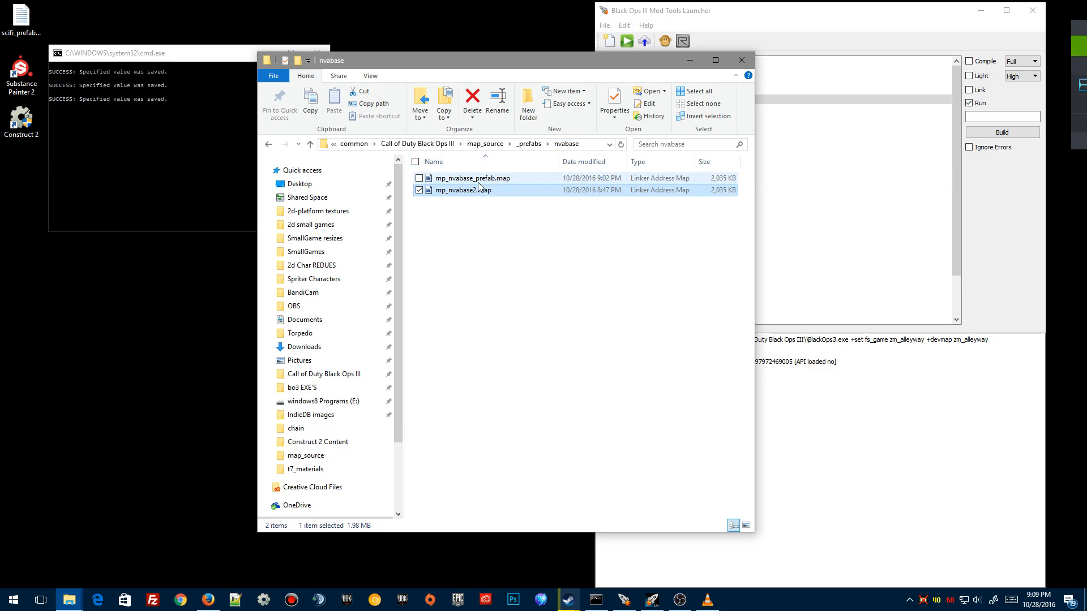
click(473, 178)
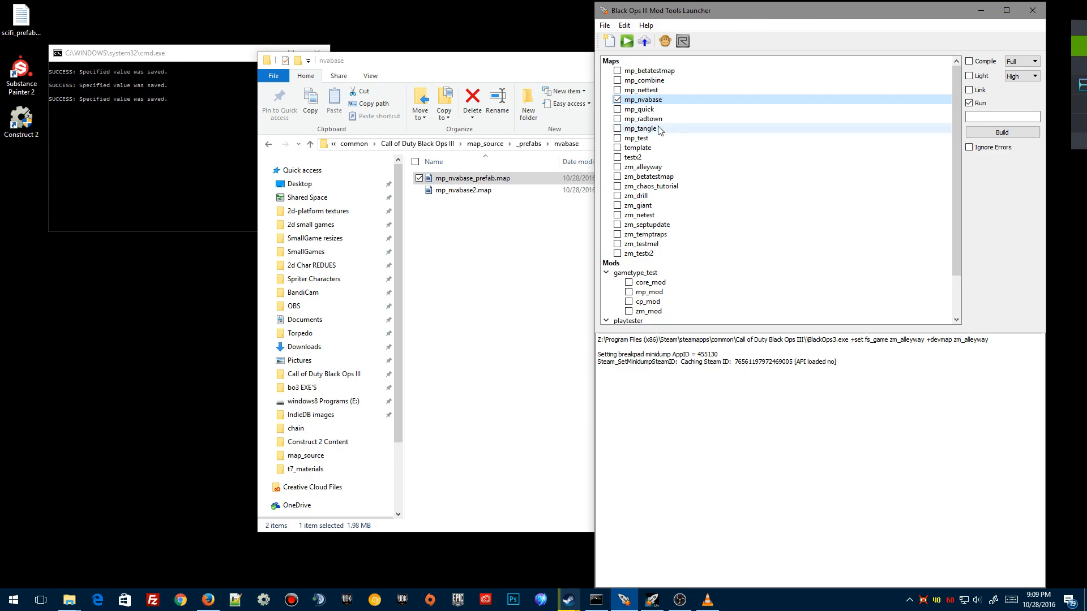
Cancel a new-map attempt and launch the level editor with mp_nvabase
click(604, 25)
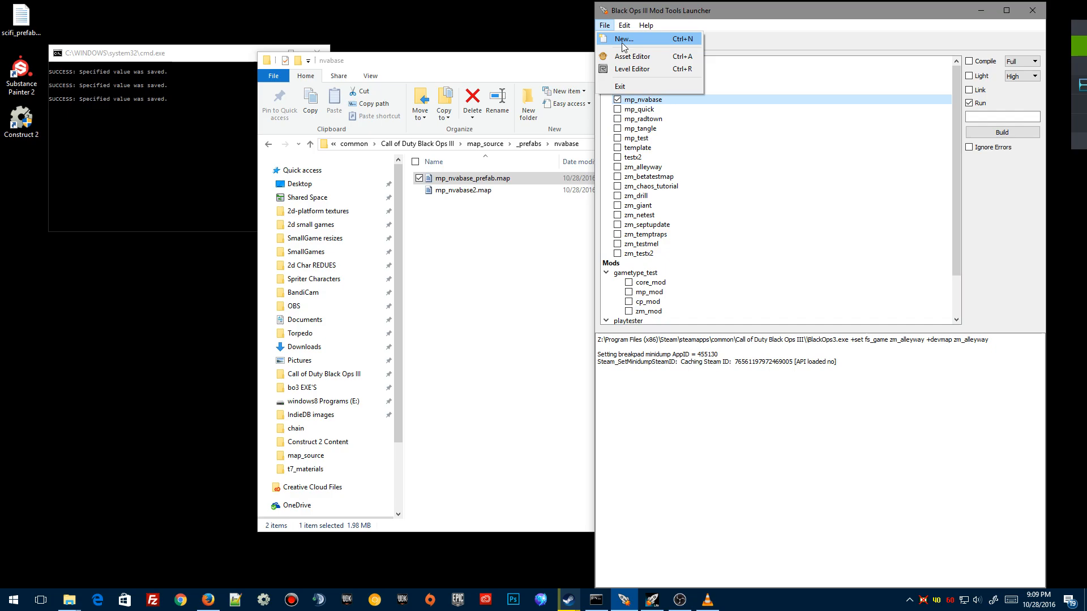
click(623, 39)
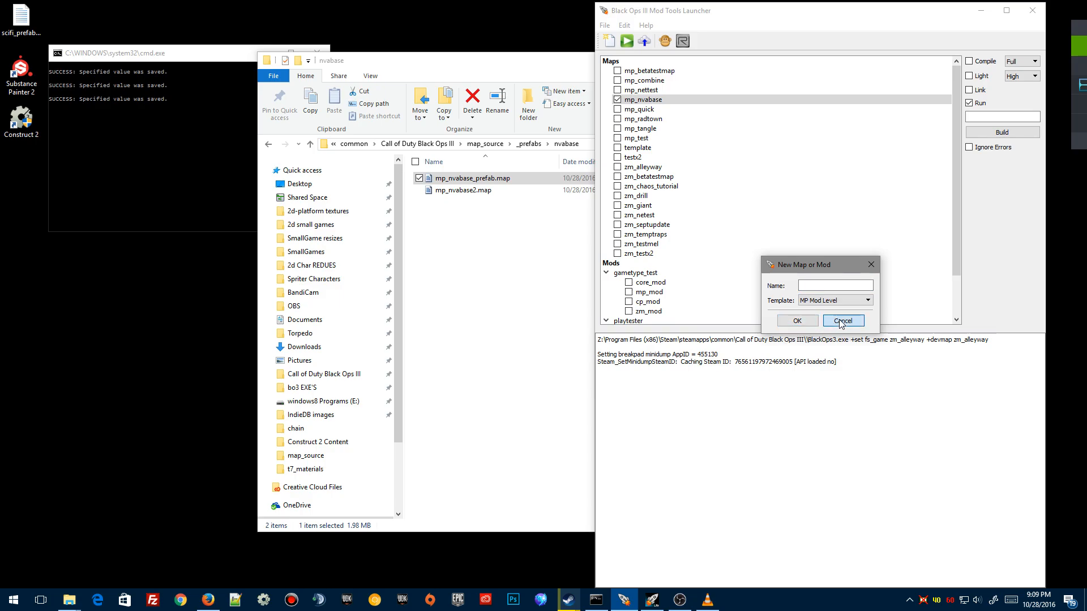
click(843, 320)
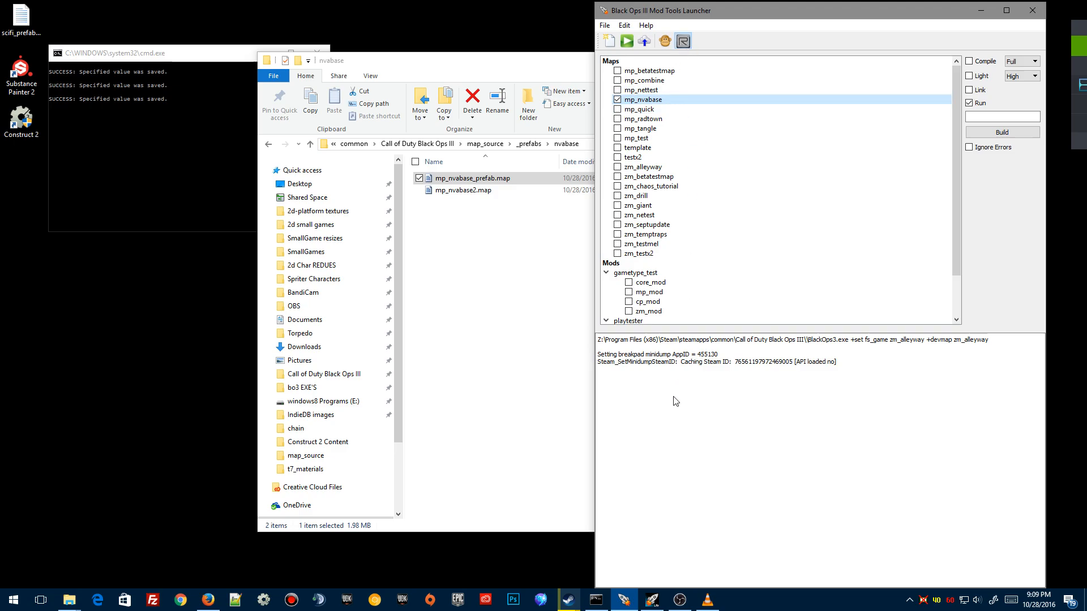
click(682, 41)
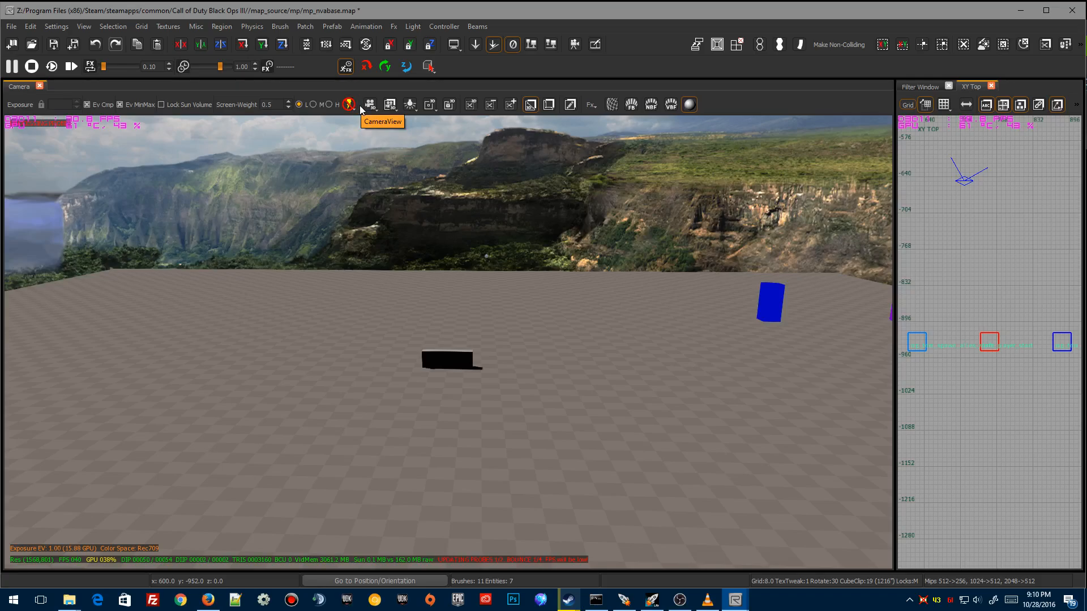
Turn on the lit camera preview and fly around the mostly empty mp_nvabase map
click(350, 104)
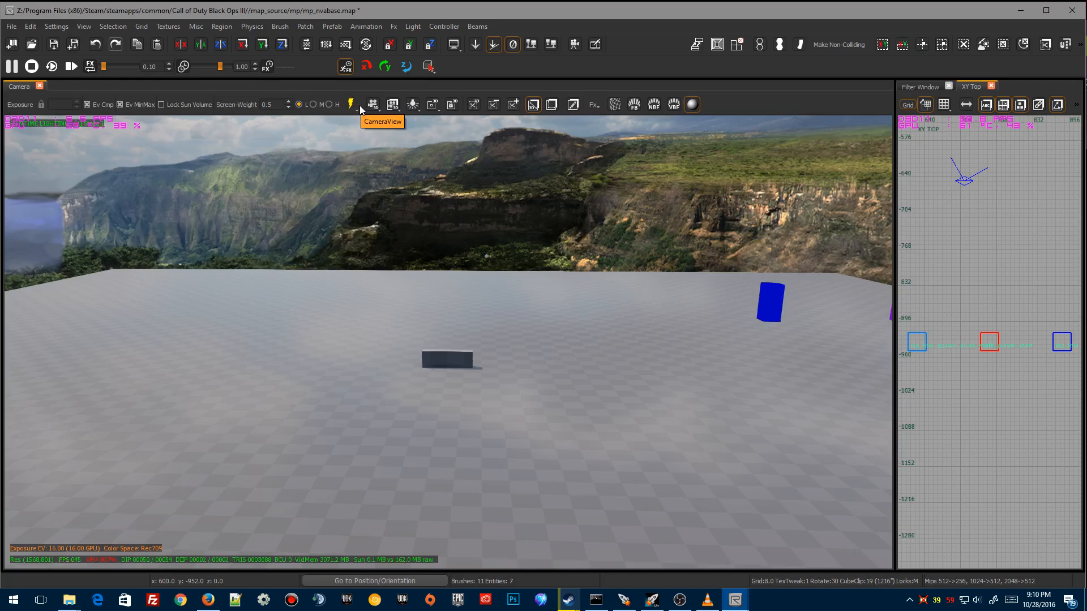
mouse_move(94, 491)
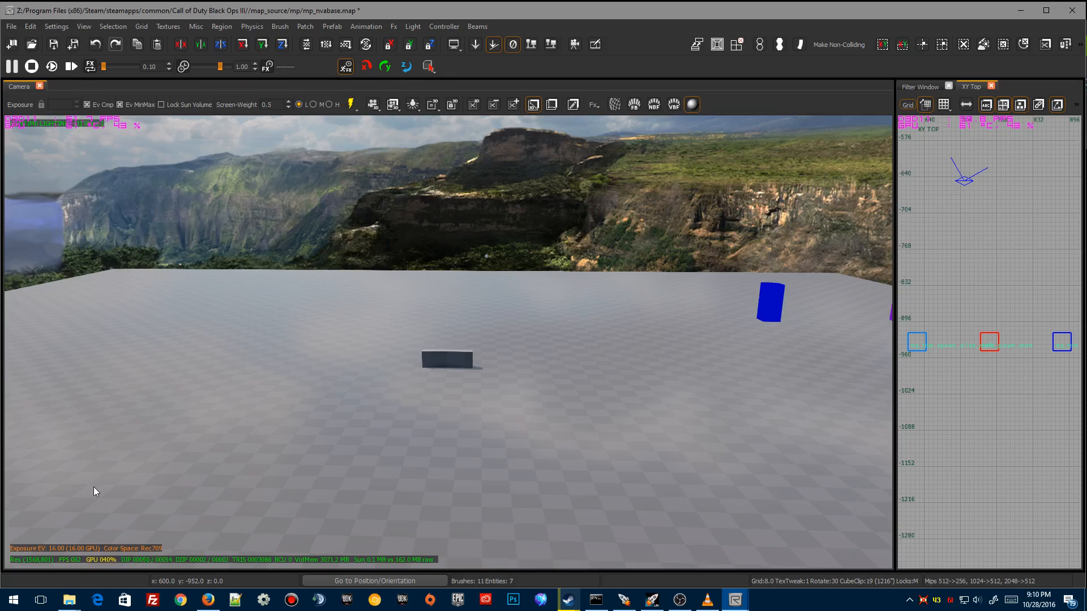
mouse_move(68, 600)
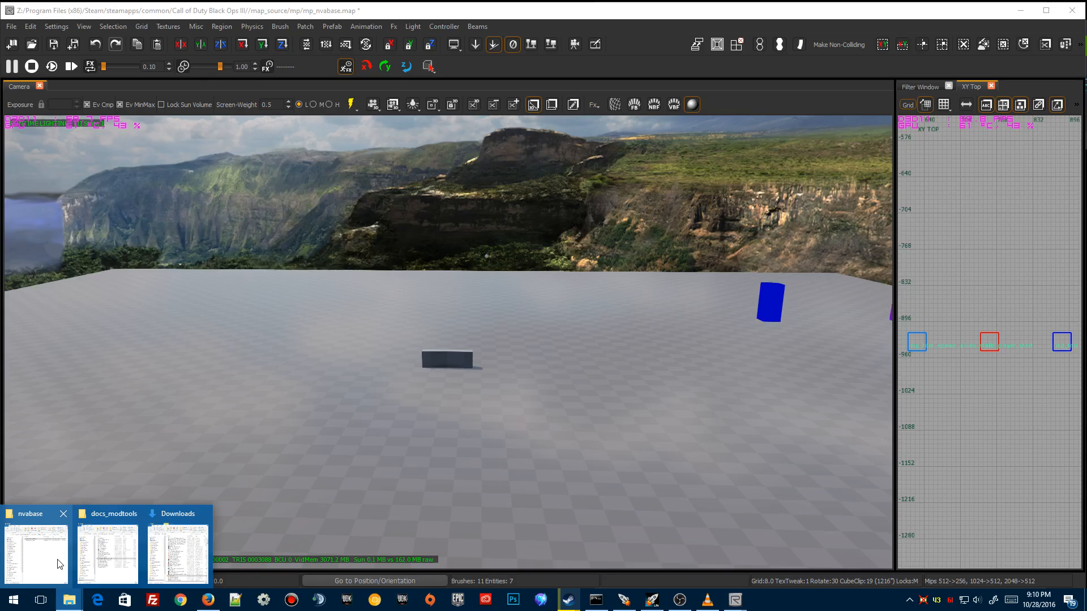
click(36, 552)
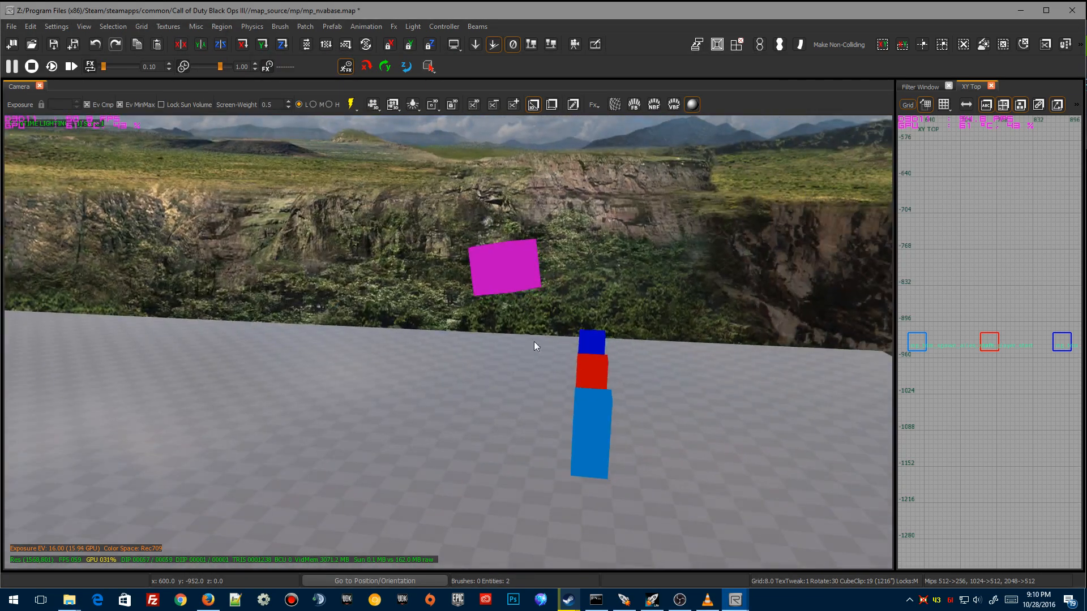
click(591, 430)
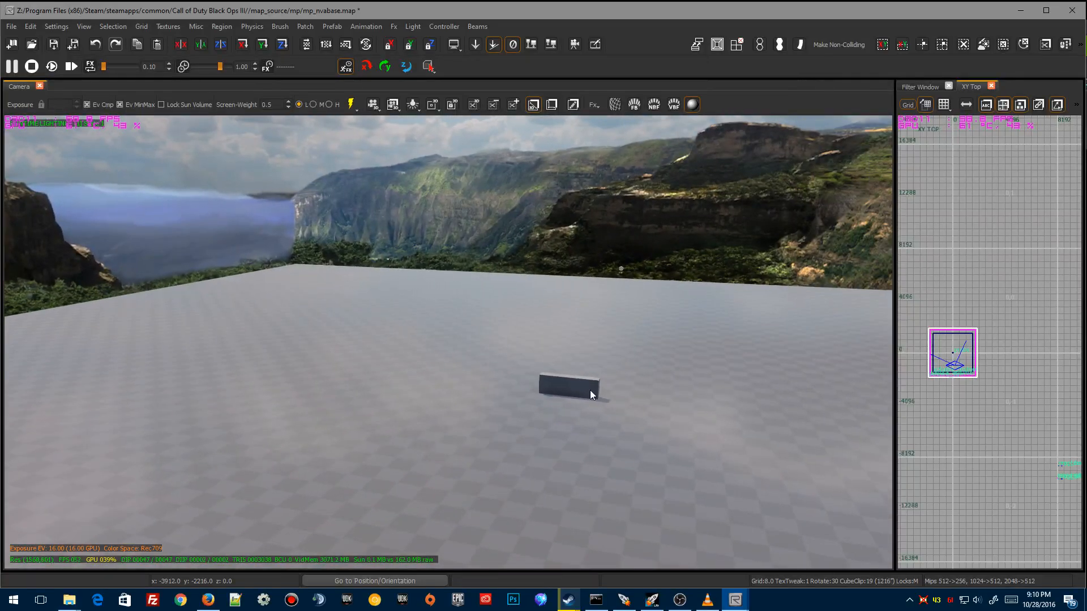
click(568, 385)
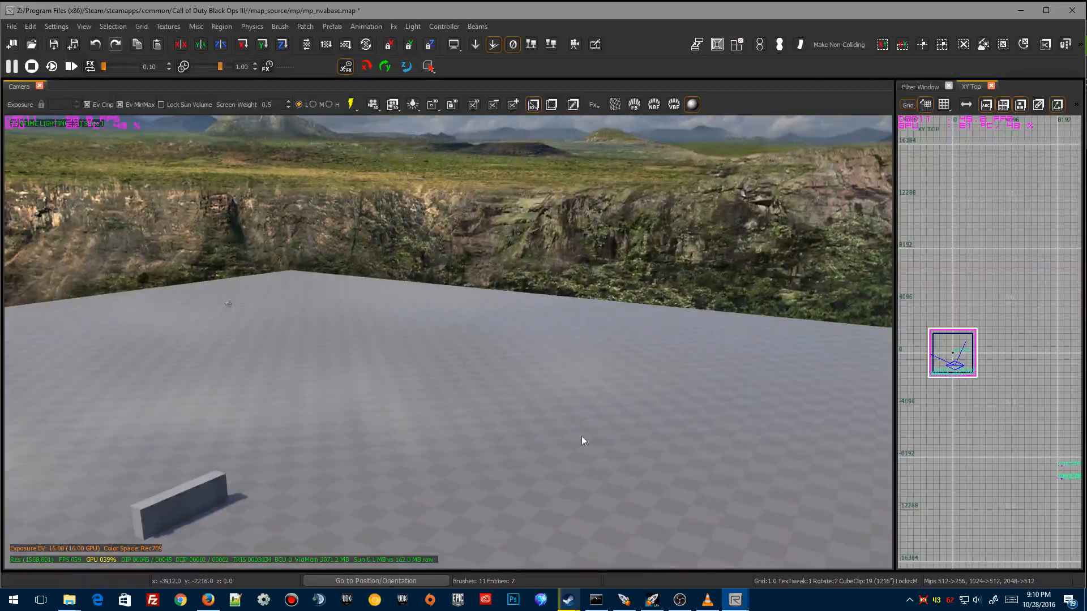
Add a misc_prefab entity pointing to mp_nvabase_prefab.map in the nvabase folder
right_click(582, 441)
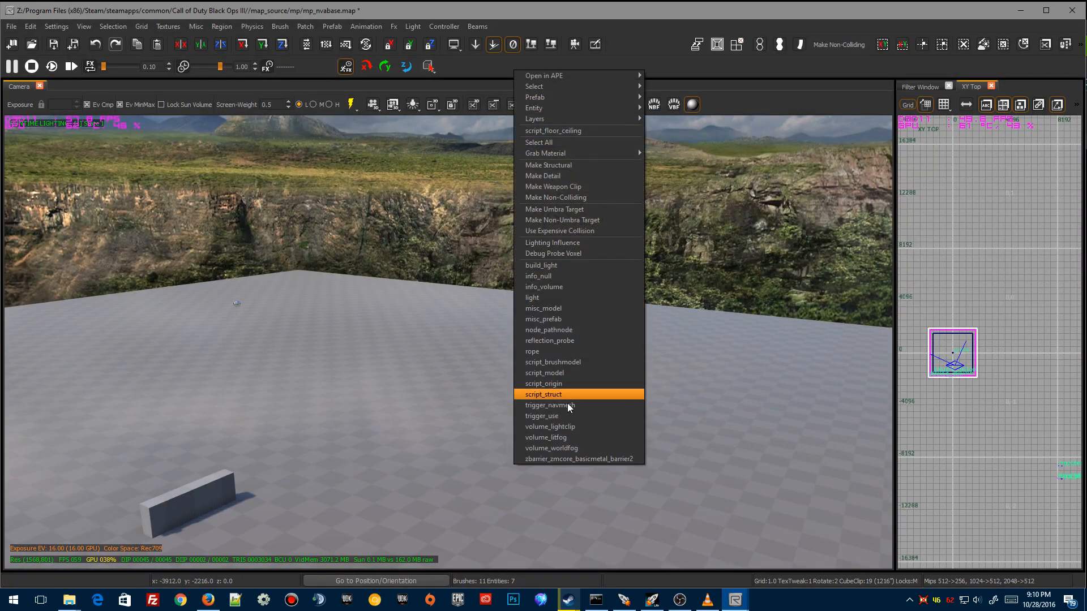
mouse_move(551, 341)
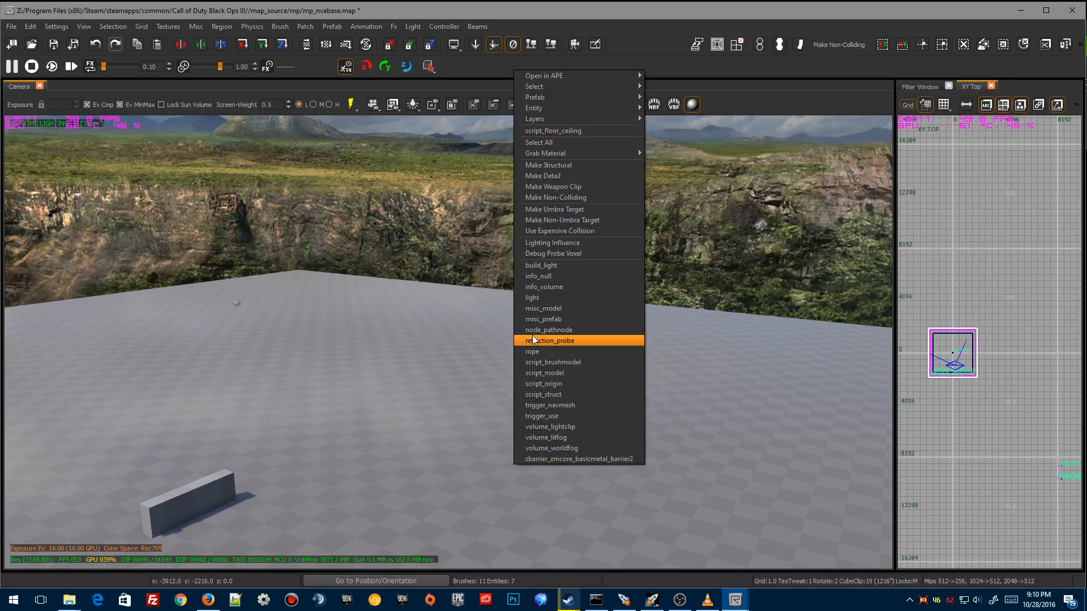
mouse_move(542, 308)
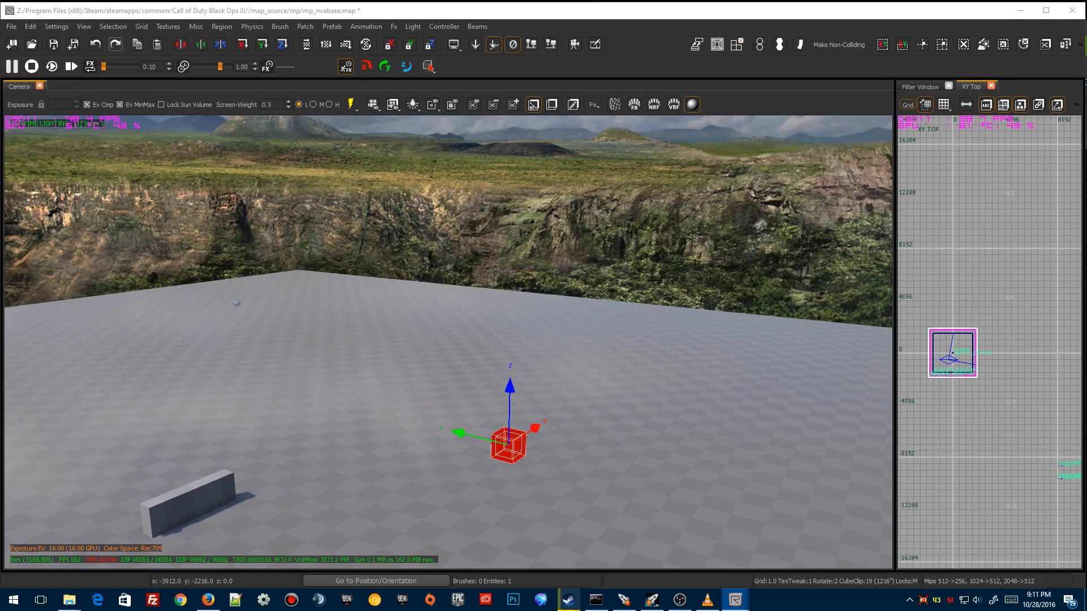
click(30, 44)
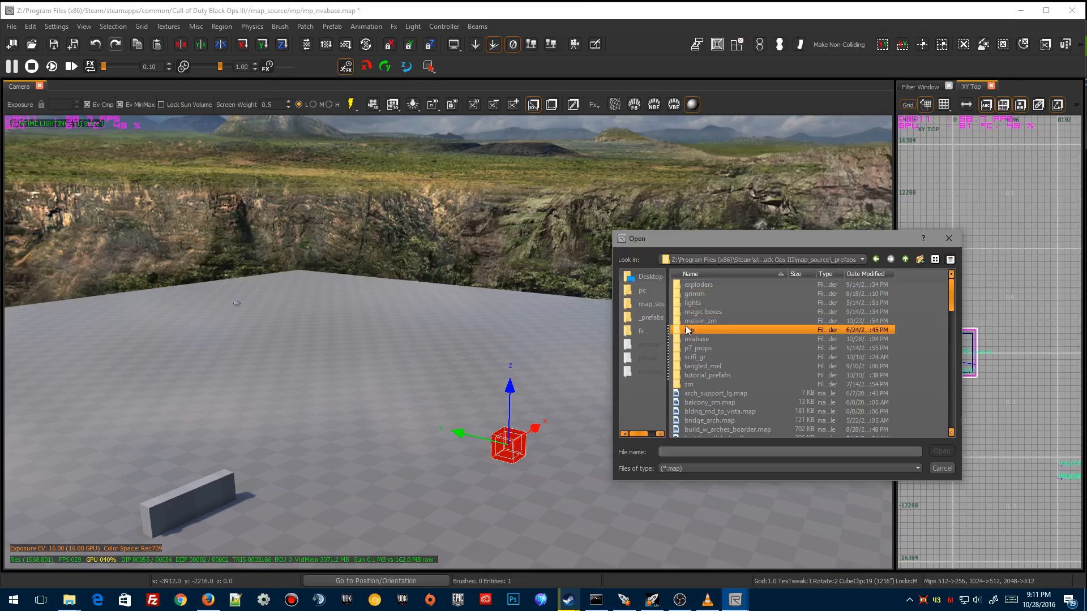
double_click(696, 339)
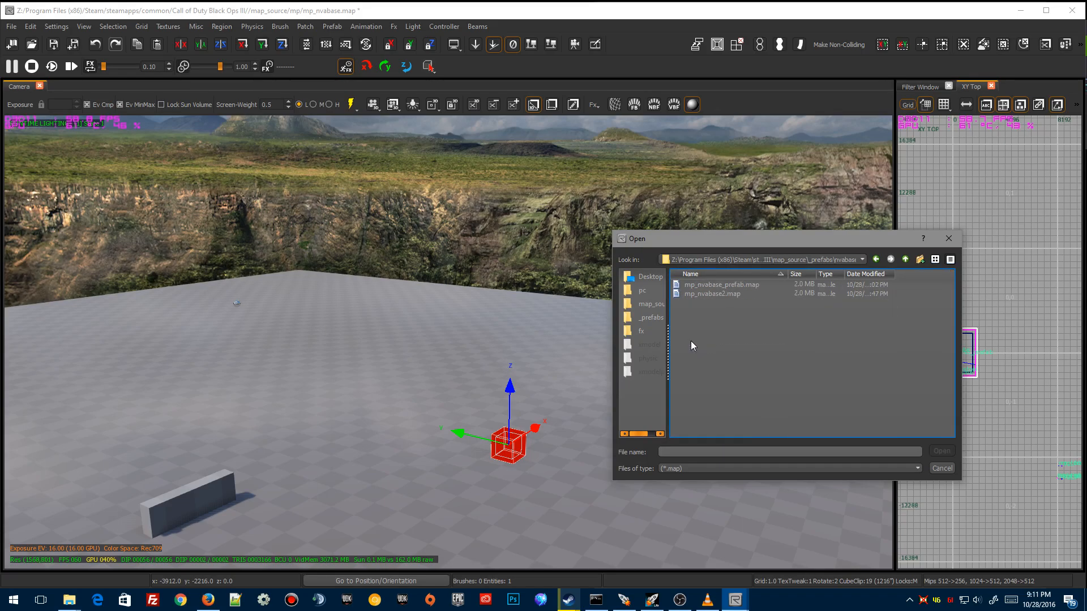
click(941, 467)
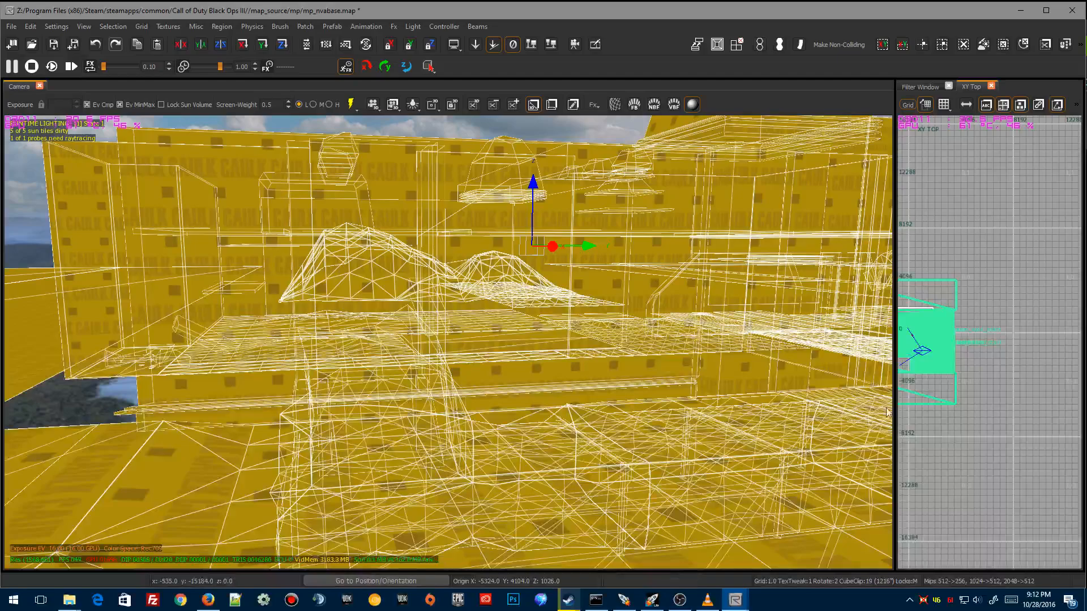
Change the 2D view from XY Top to XZ Front over the placed prefab
click(971, 86)
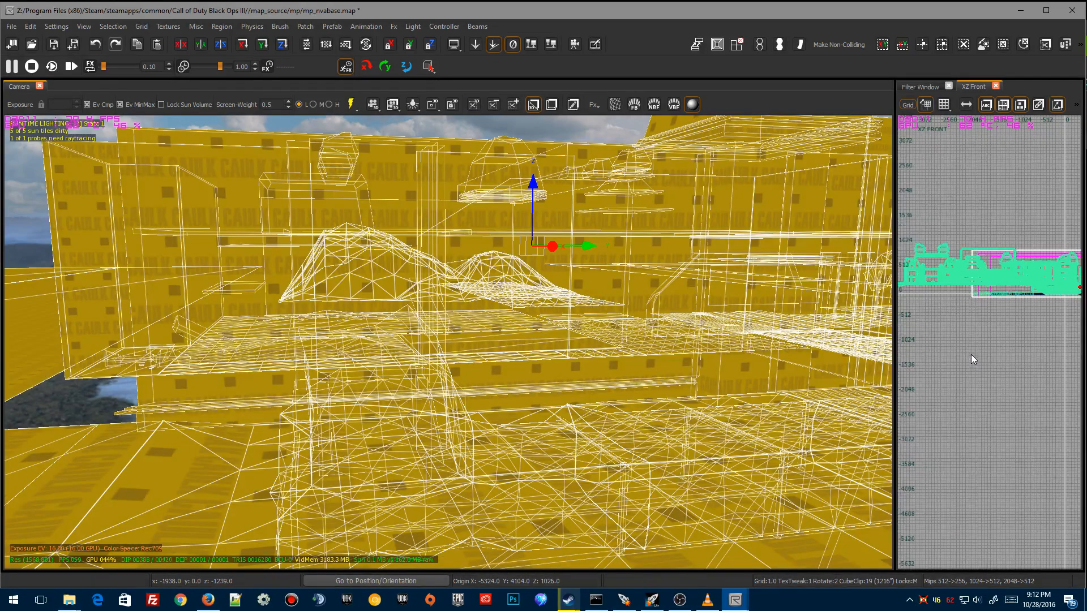
scroll(up, 3)
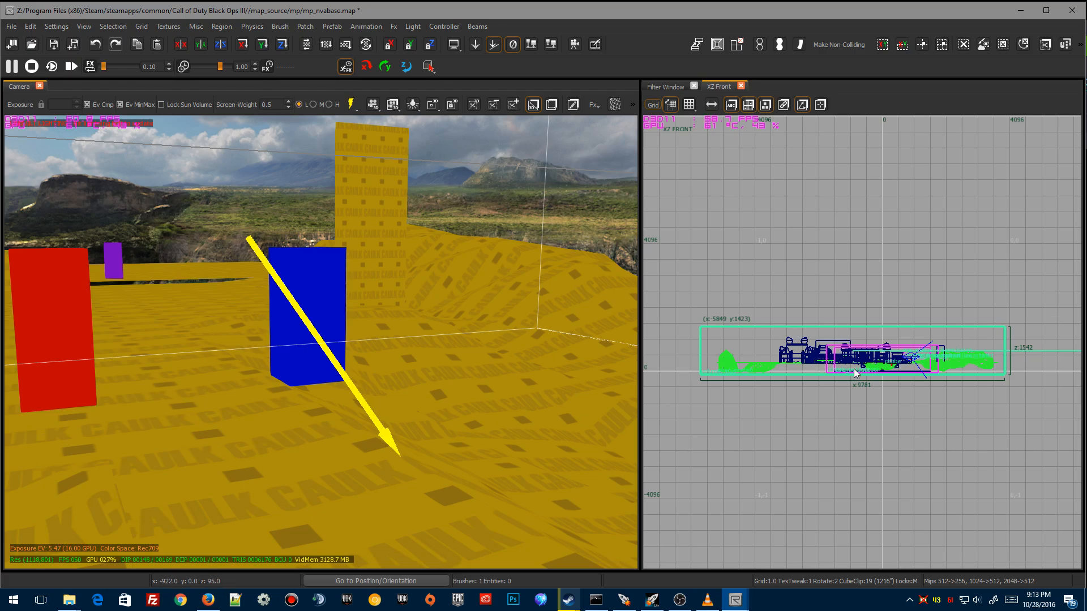
mouse_move(389, 394)
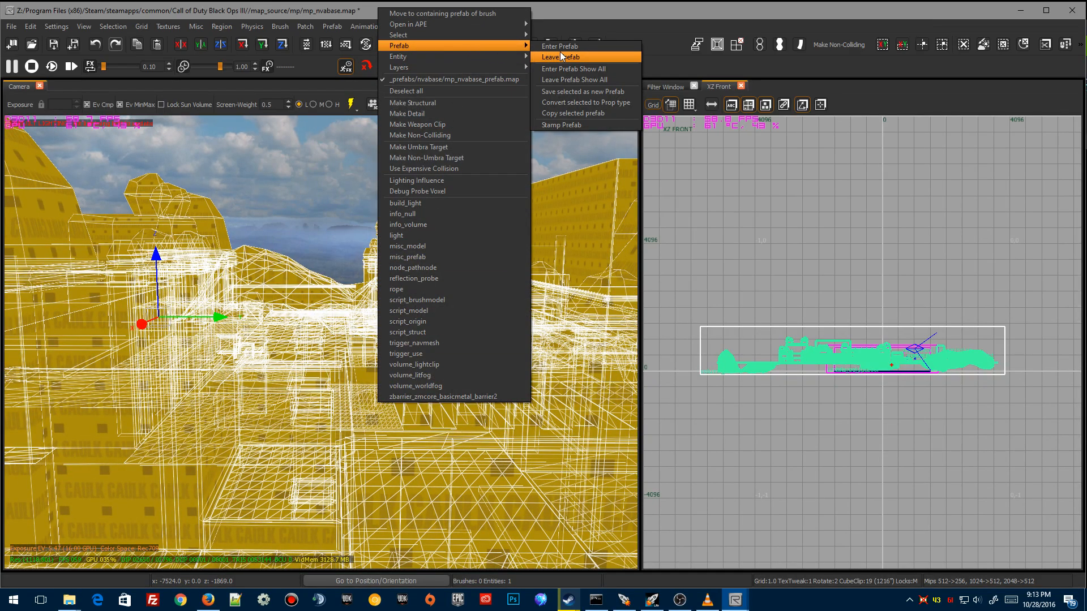
mouse_move(586, 92)
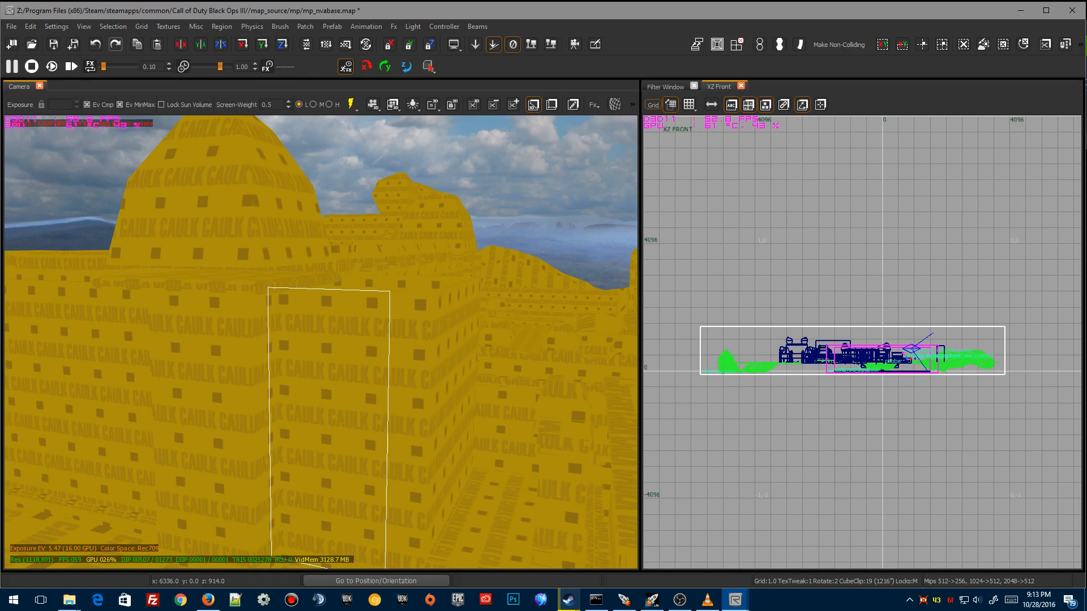
Search 'block' and apply t7_stone_sandstone_block_med_01 to a caulk wall, checking it lit
click(817, 267)
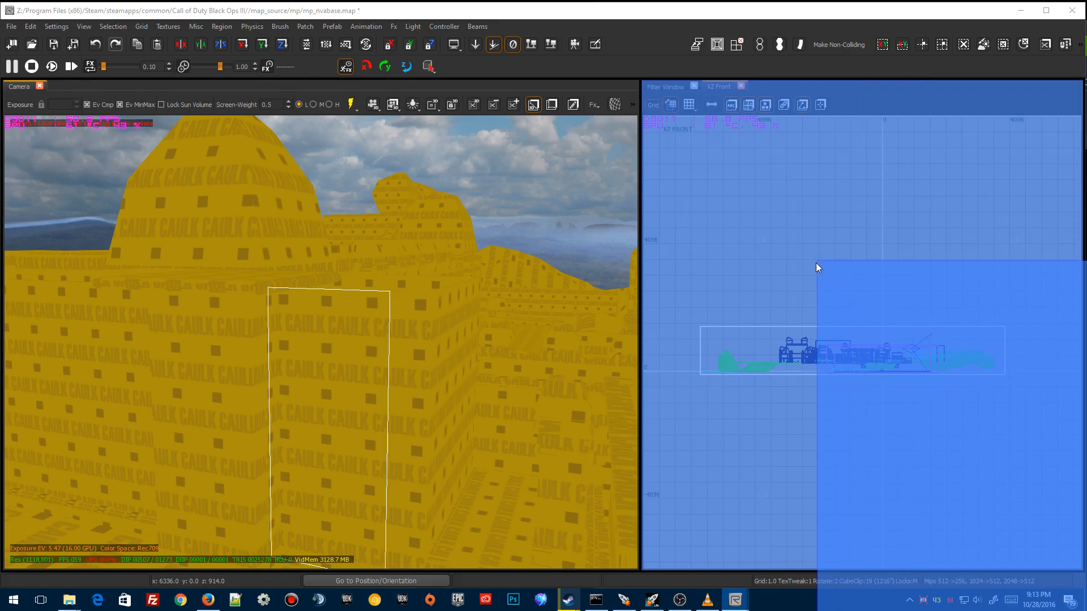
click(764, 86)
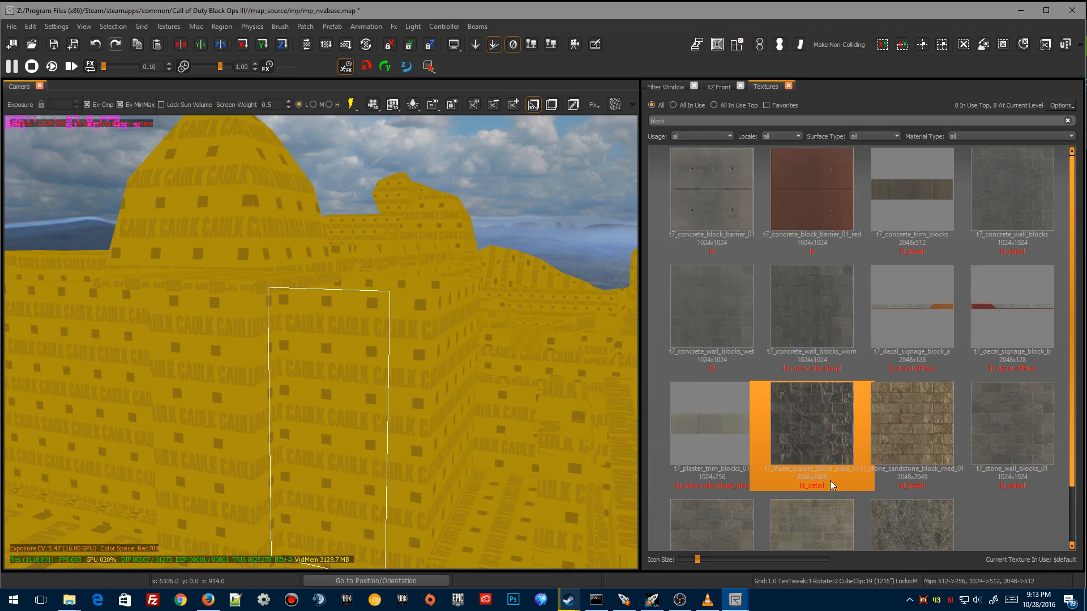
click(911, 423)
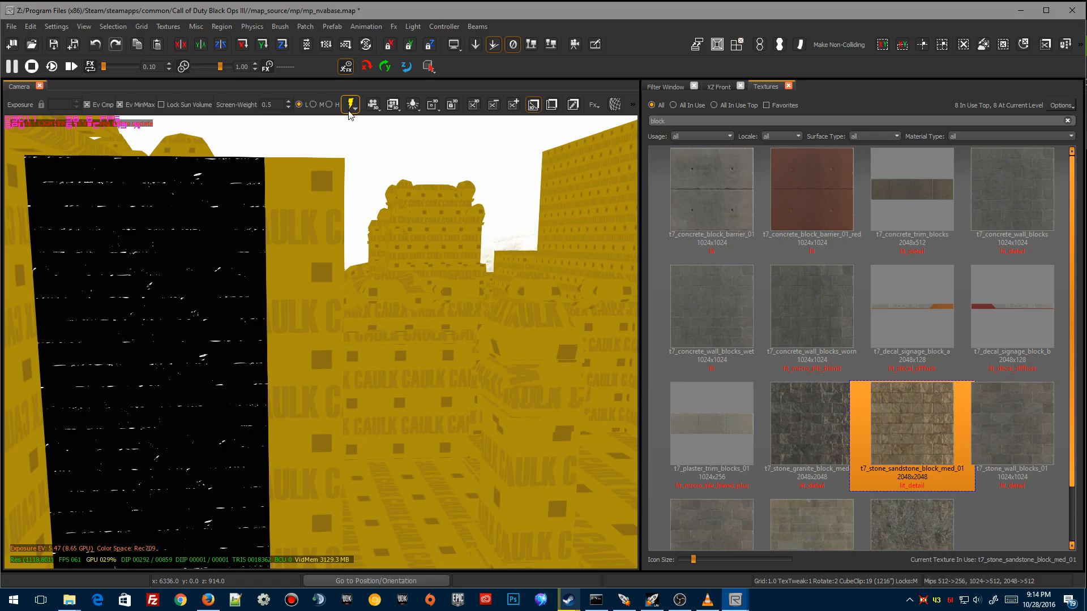
click(350, 104)
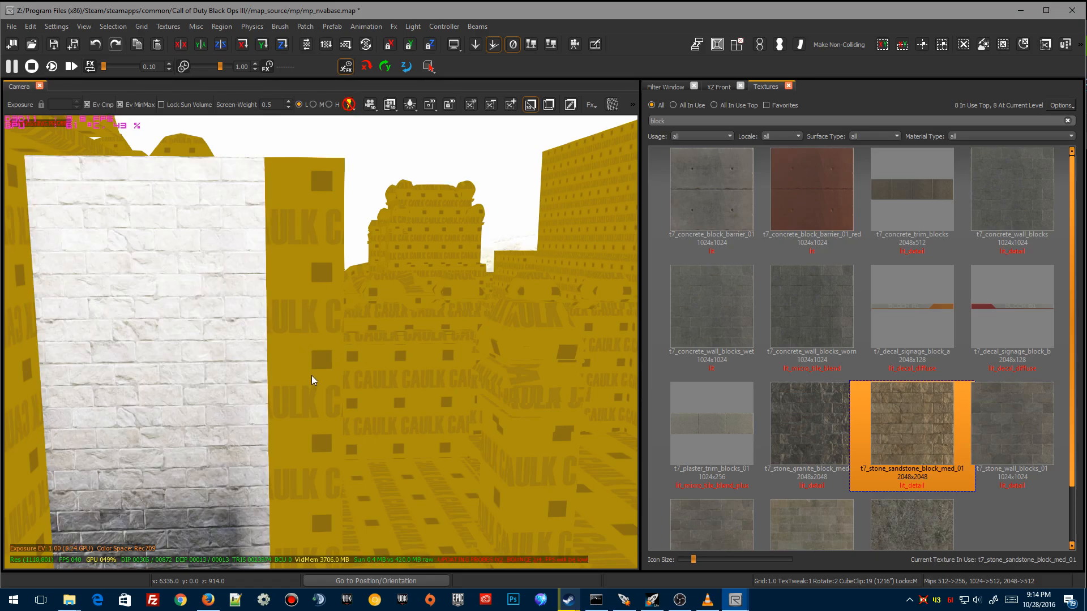
click(352, 104)
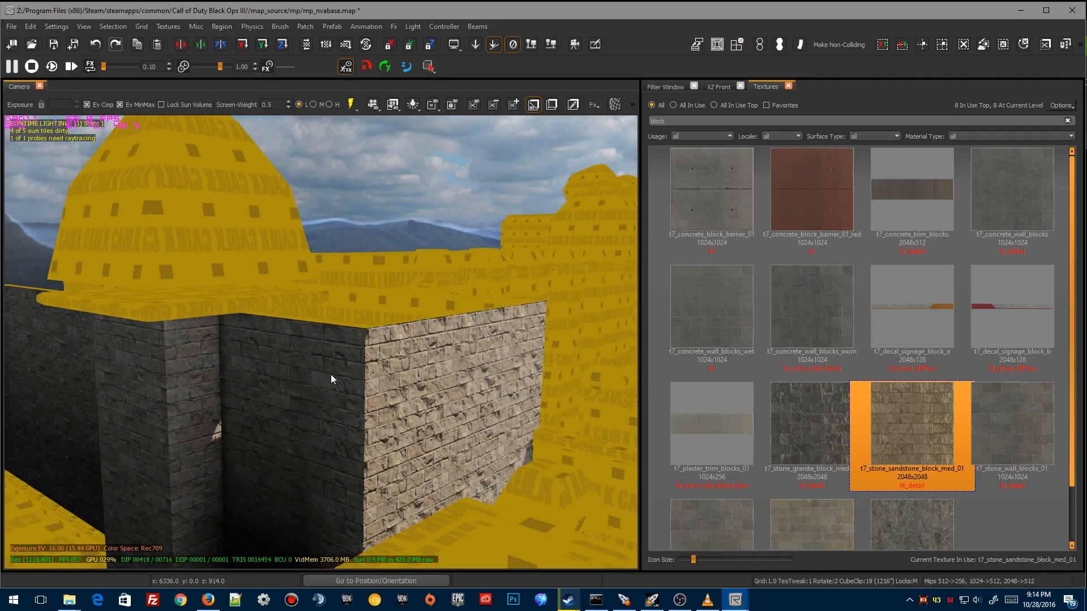
mouse_move(313, 395)
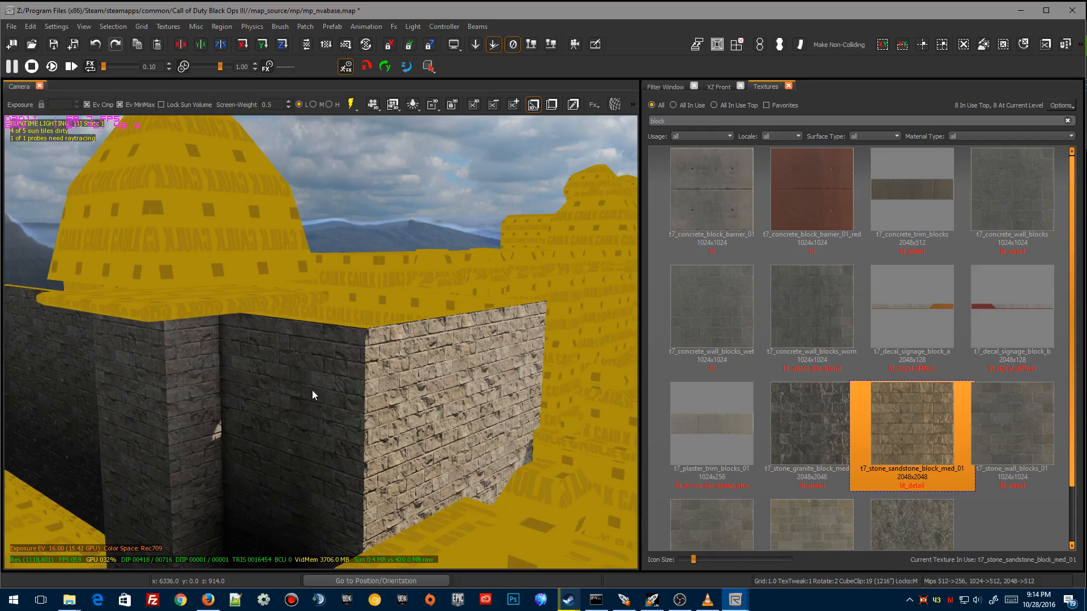
mouse_move(274, 269)
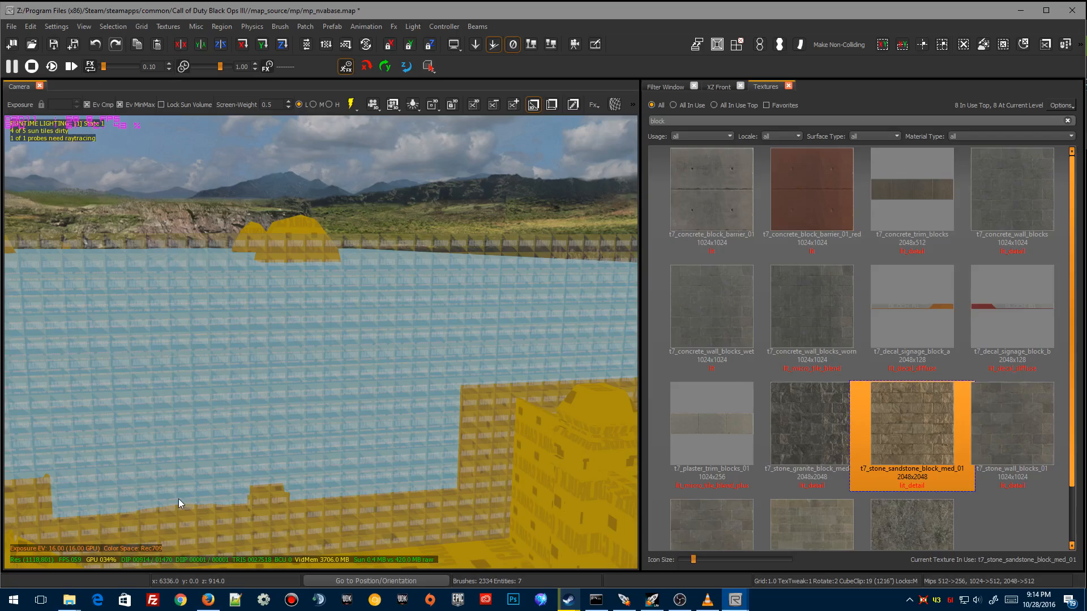
mouse_move(676, 115)
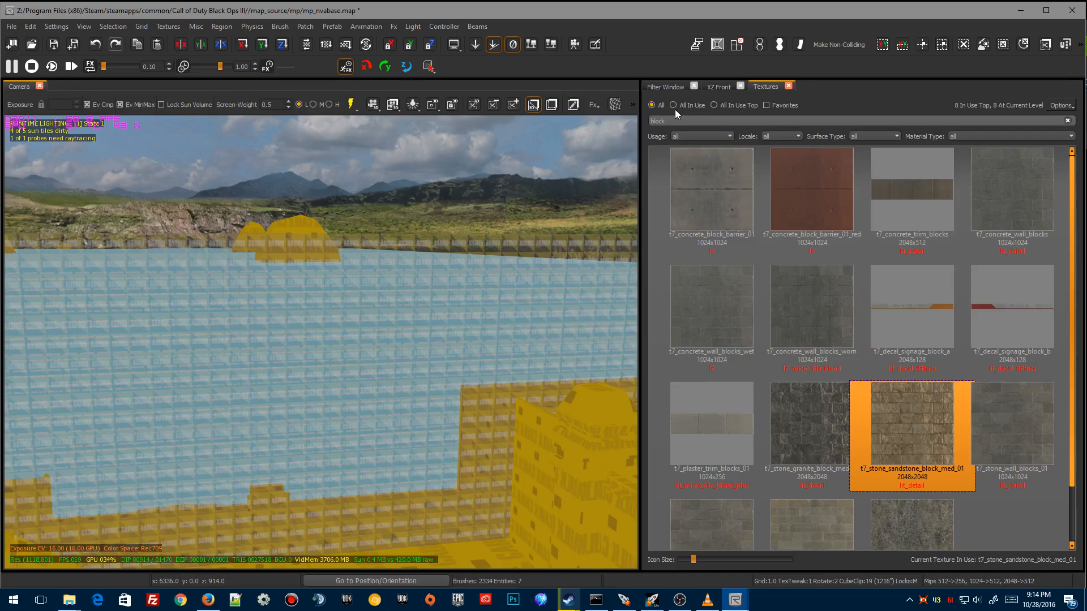
Filter the Textures browser to 'All In Use', leaving only the sandstone block material listed
click(673, 104)
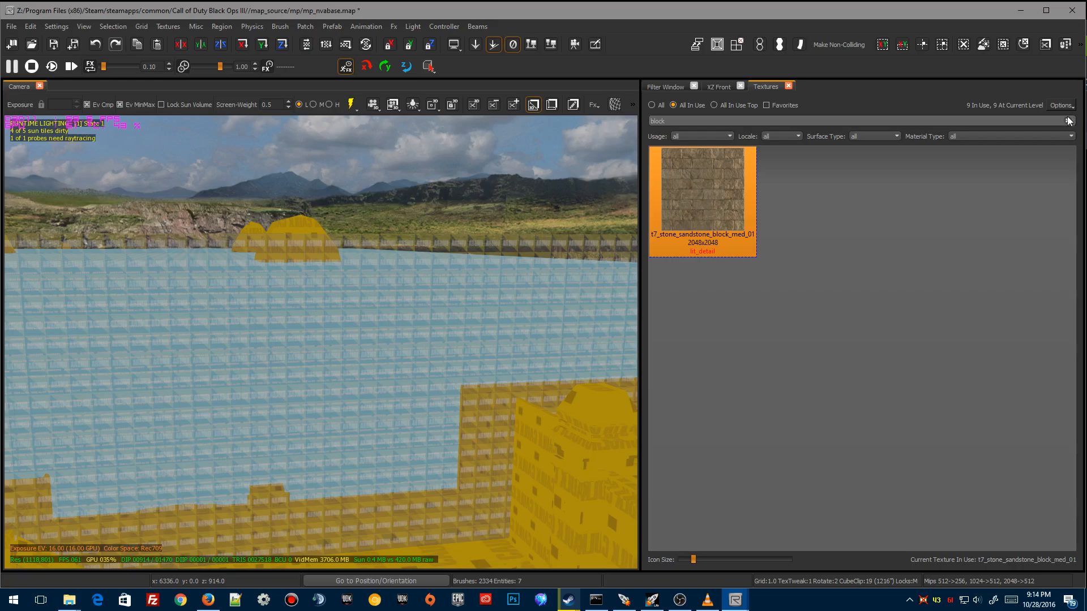